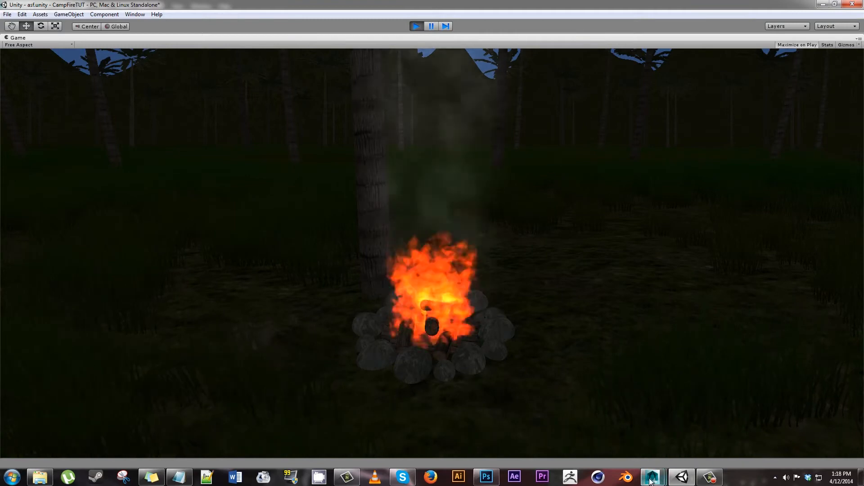
mouse_move(485, 476)
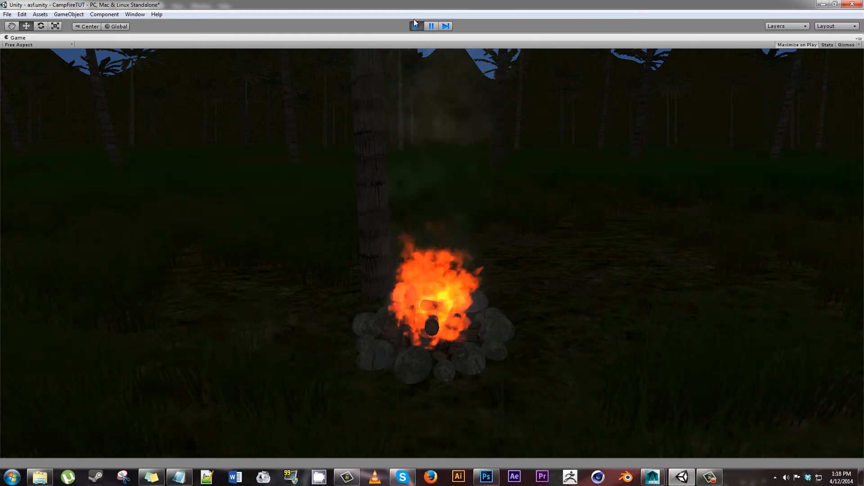
- Exit Play mode so the campfire scene's stone ring shows in the editor
click(416, 25)
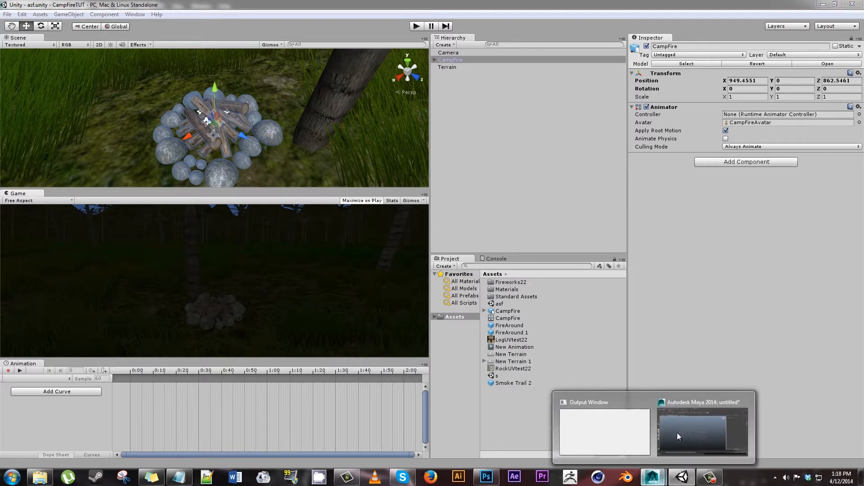
- Show the empty untitled Maya 2014 scene, then return to the Unity campfire project
click(702, 431)
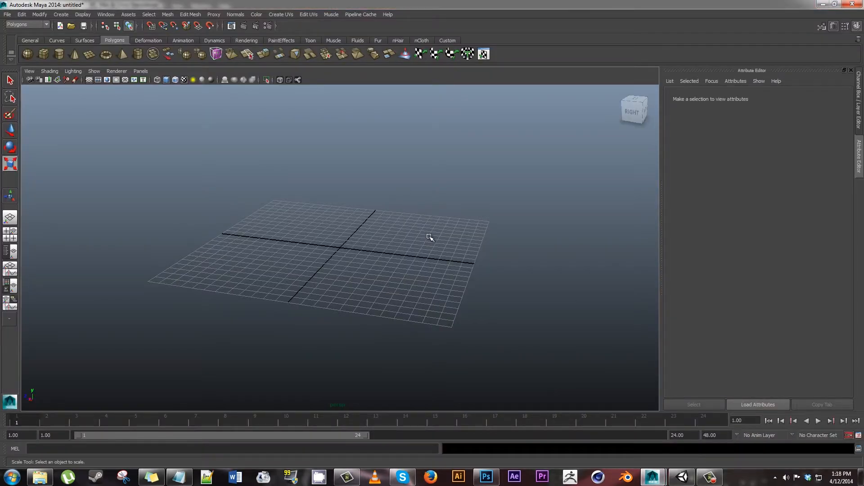
mouse_move(399, 253)
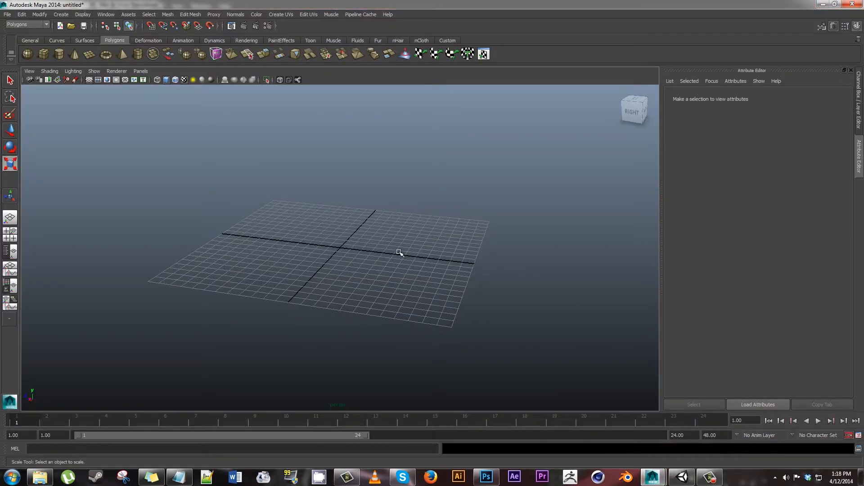
mouse_move(561, 368)
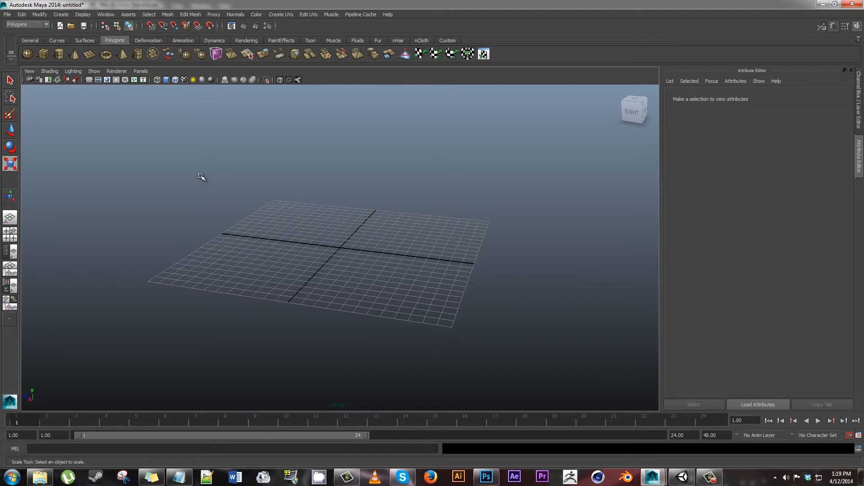
click(27, 25)
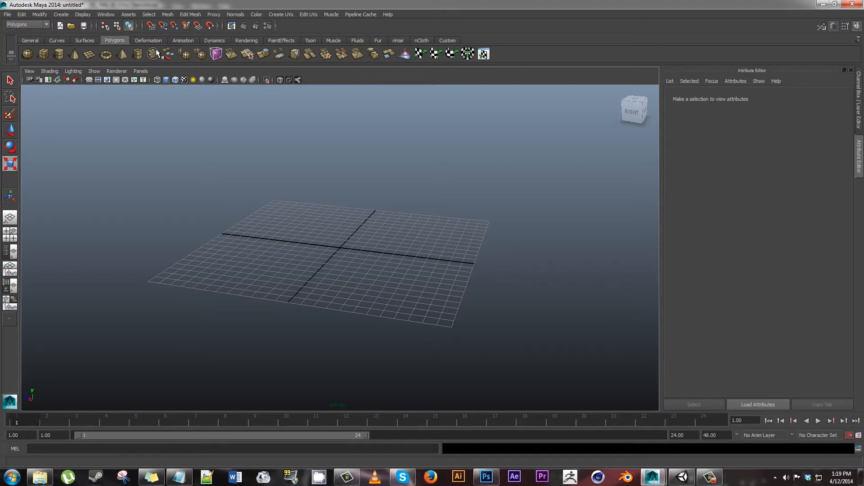
mouse_move(36, 65)
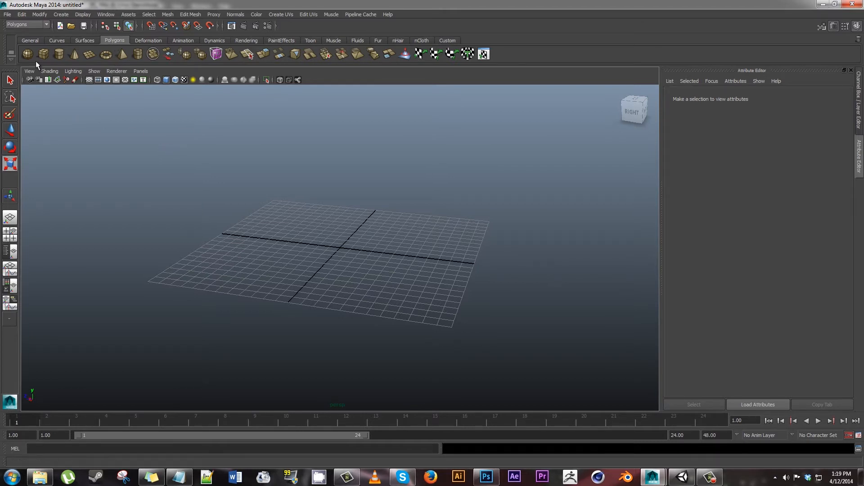
click(682, 477)
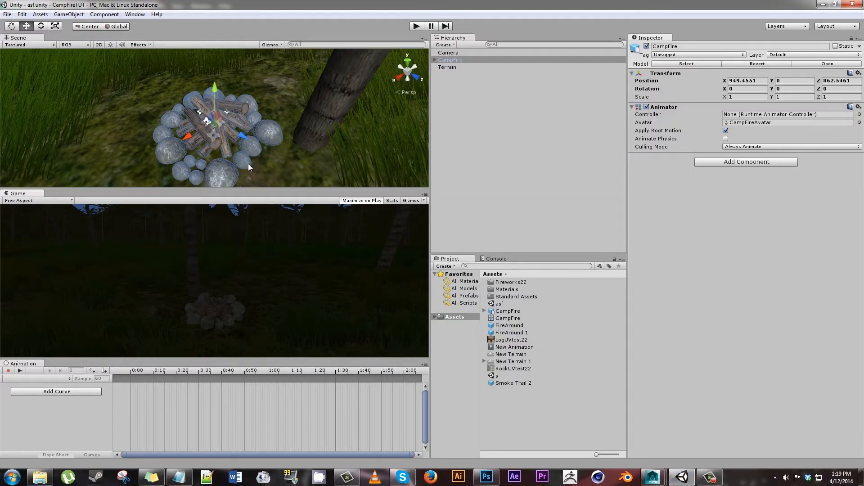
mouse_move(312, 188)
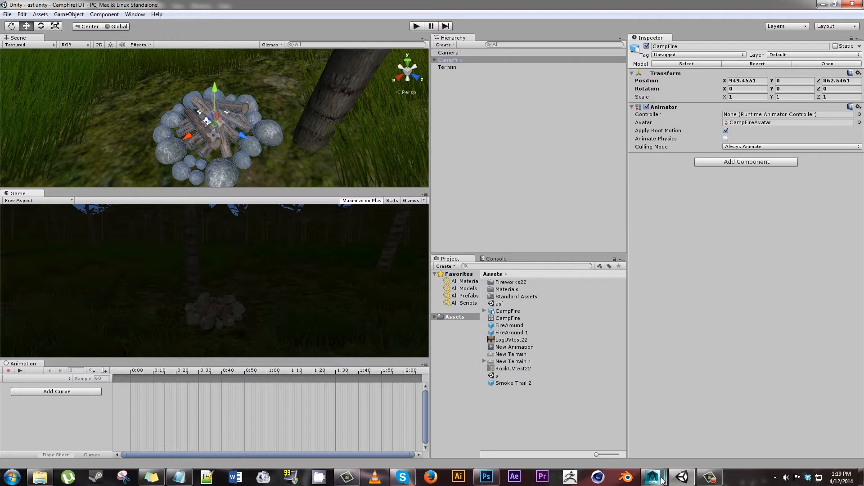
mouse_move(652, 477)
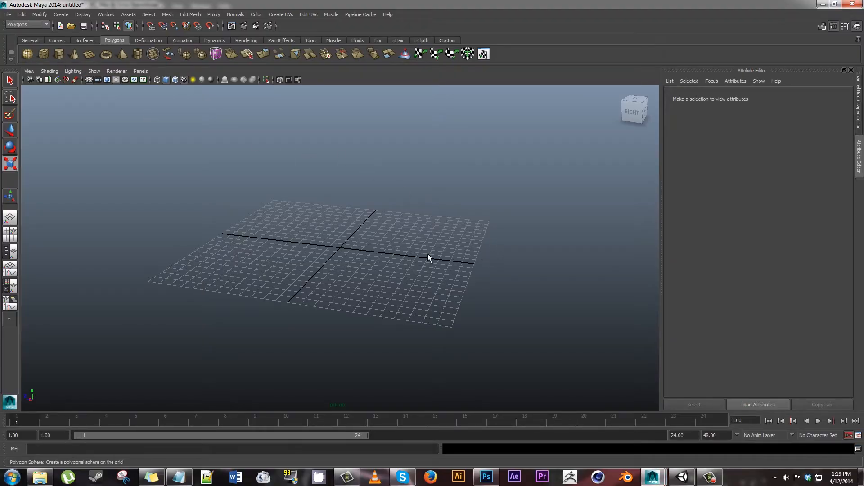
mouse_move(317, 225)
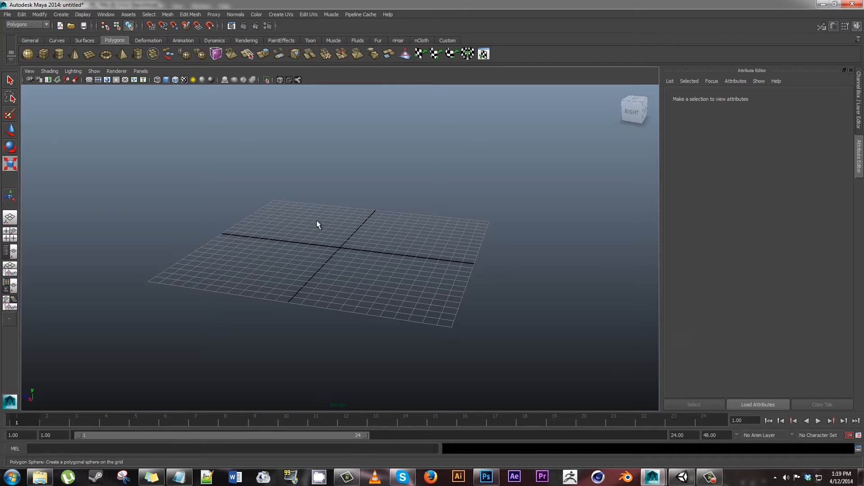
mouse_move(101, 159)
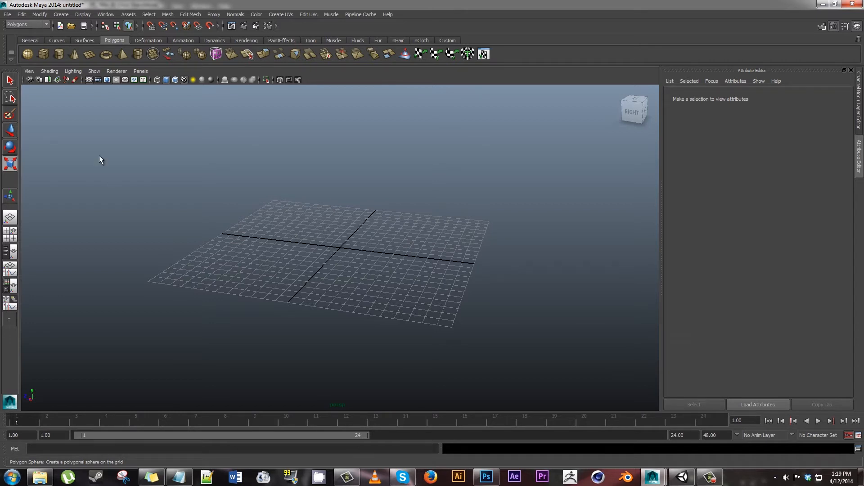
mouse_move(454, 317)
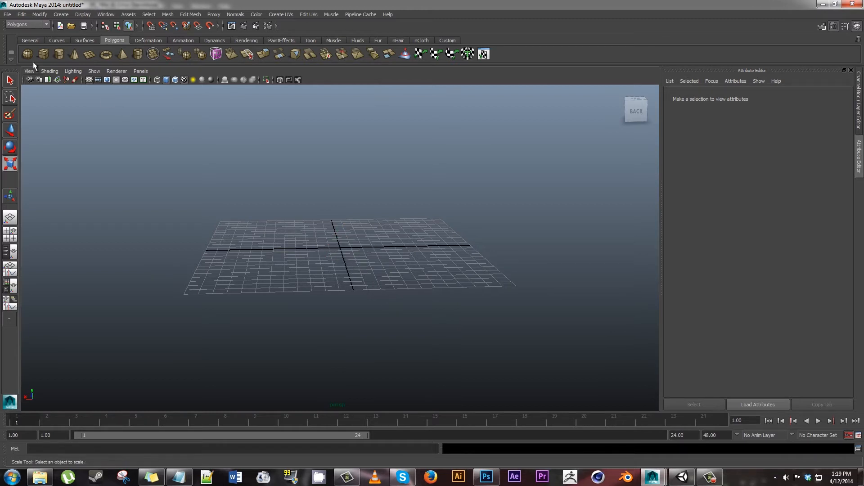
- Create a polygon sphere and set polySphere1 Subdivisions Axis to 5 with fewer height subdivisions
click(26, 54)
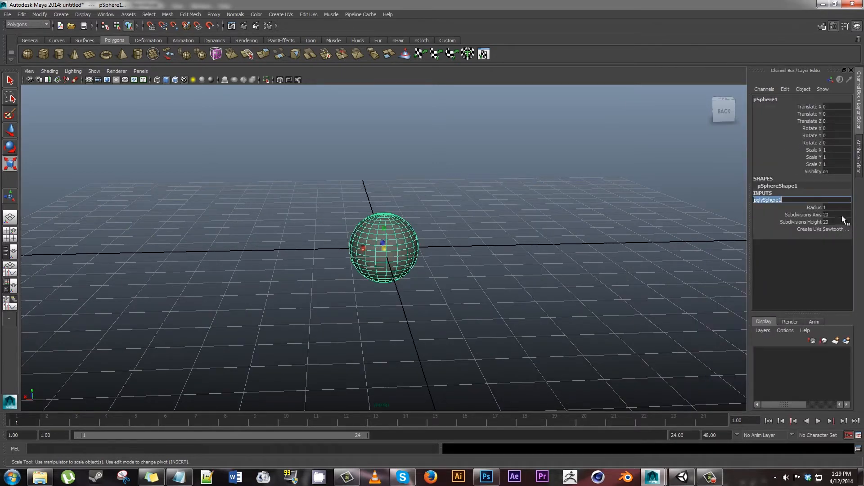
click(832, 214)
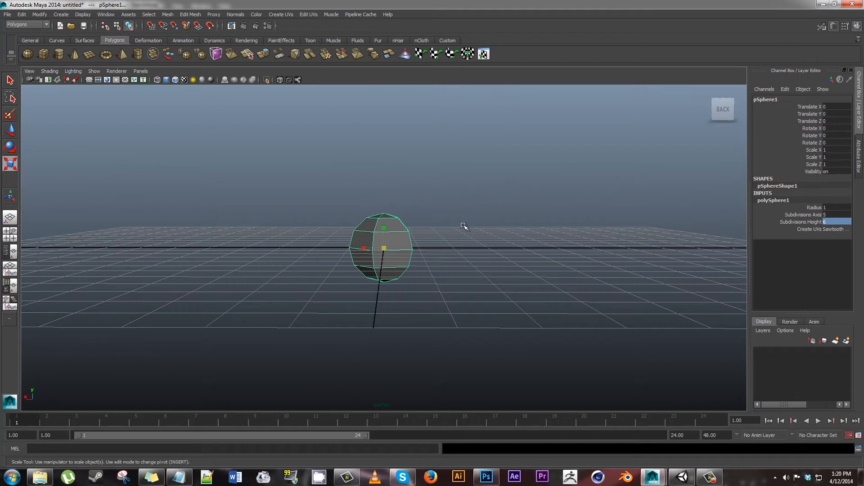
mouse_move(400, 267)
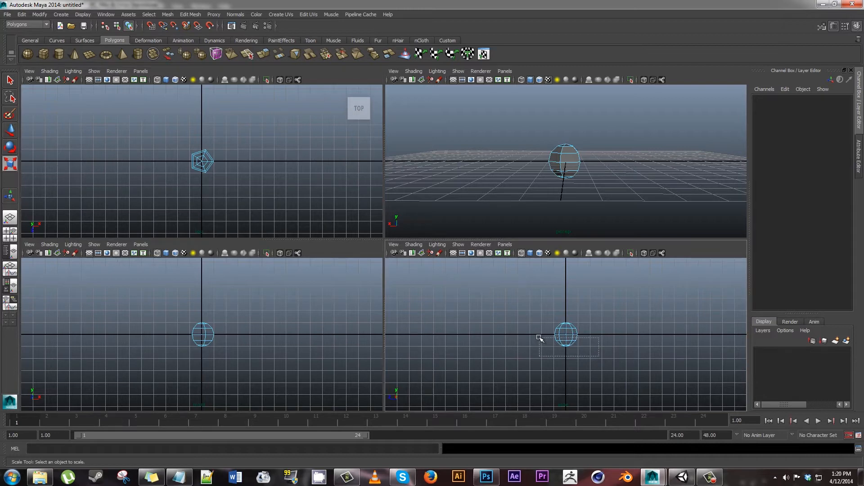
- Delete the sphere's bottom faces and cap the open base with Fill Hole
click(565, 334)
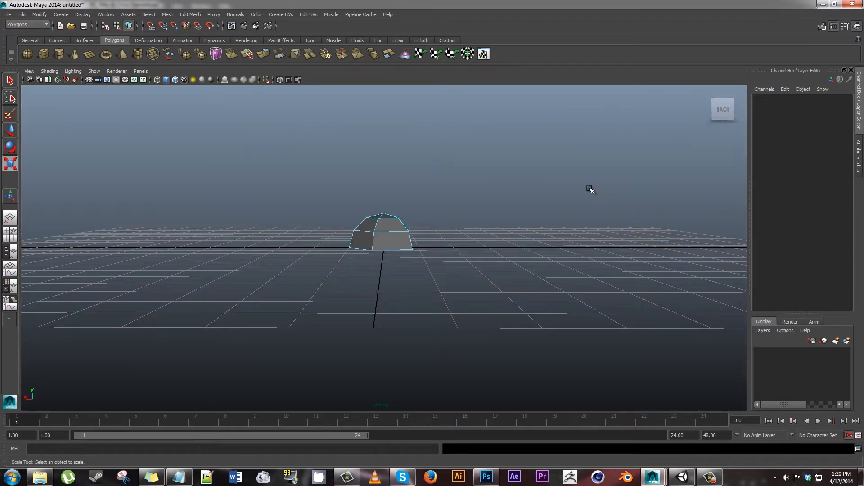
drag(589, 189, 390, 265)
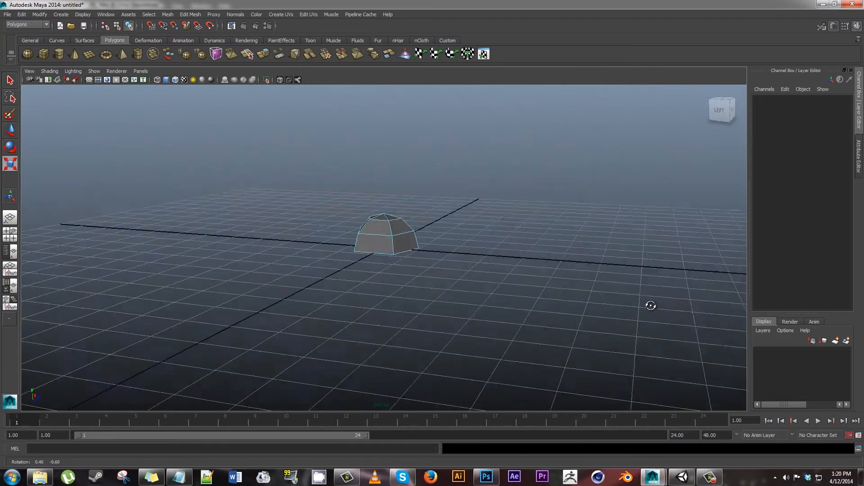
right_click(381, 225)
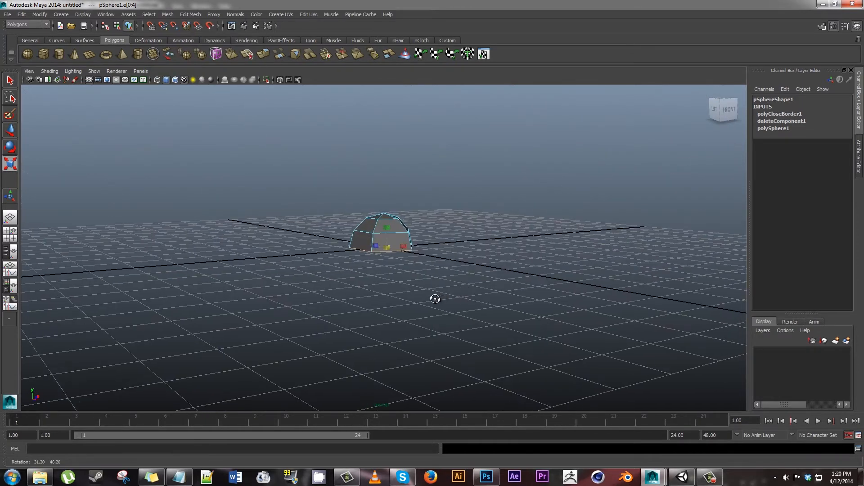
drag(435, 299, 427, 318)
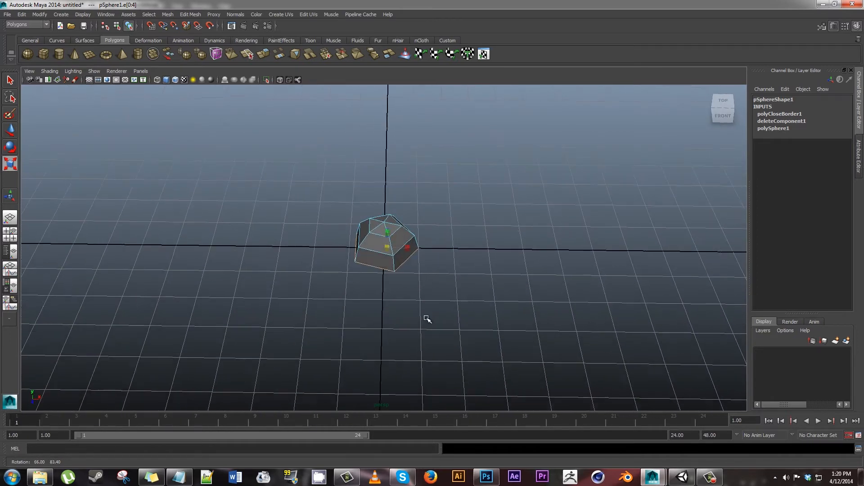
right_click(386, 242)
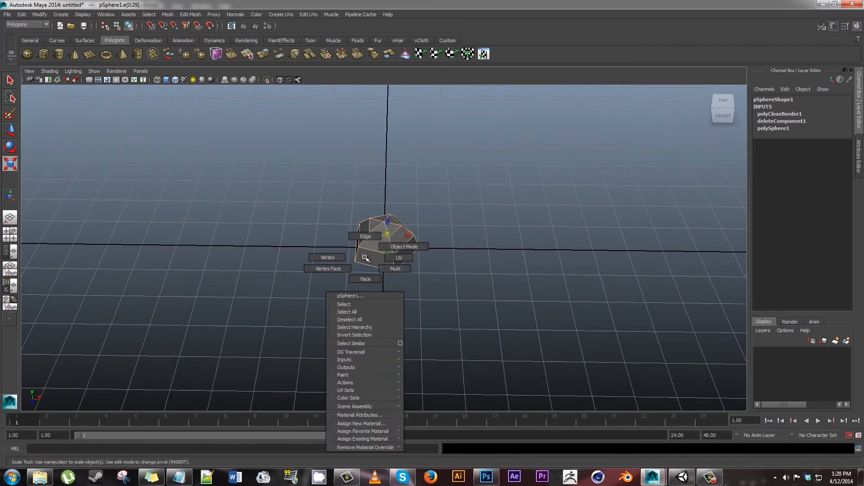
click(445, 325)
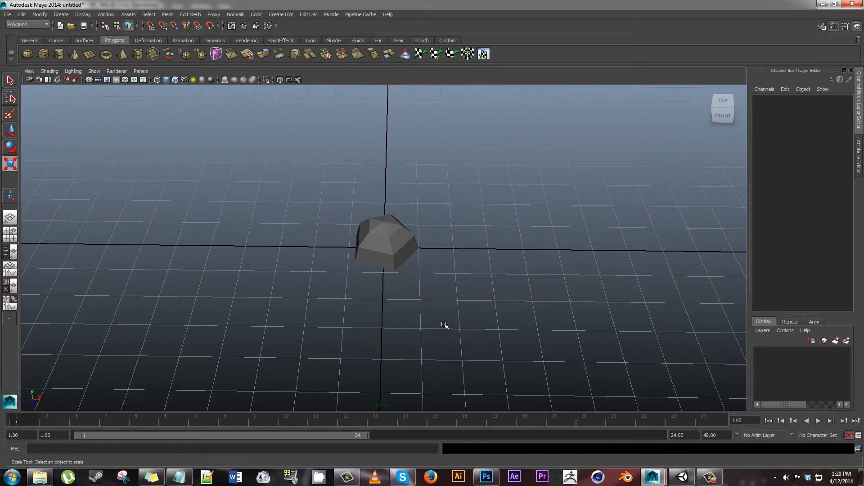
click(386, 245)
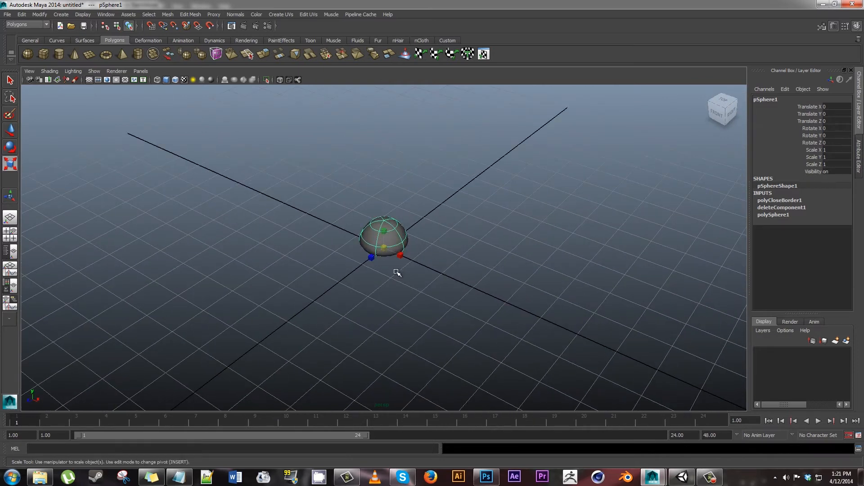
mouse_move(395, 267)
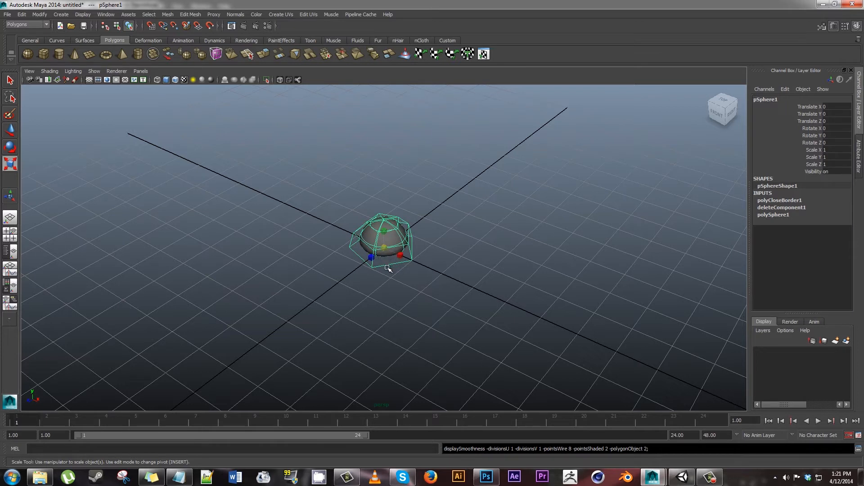
mouse_move(424, 265)
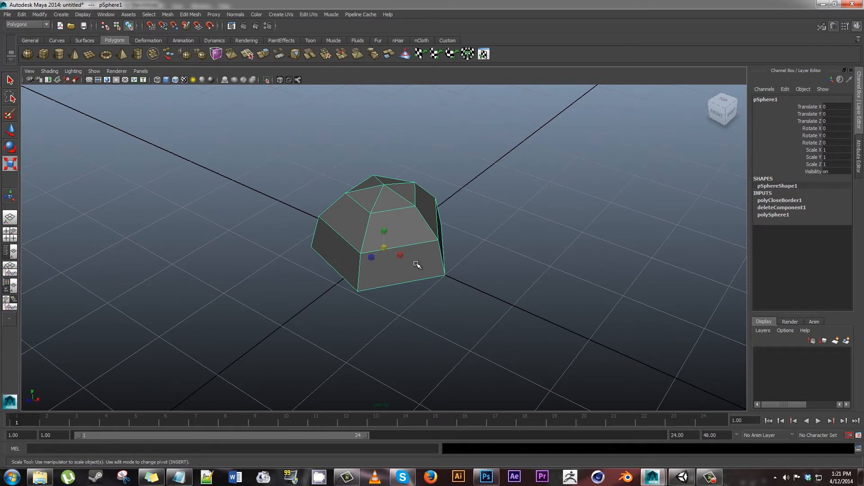
mouse_move(437, 268)
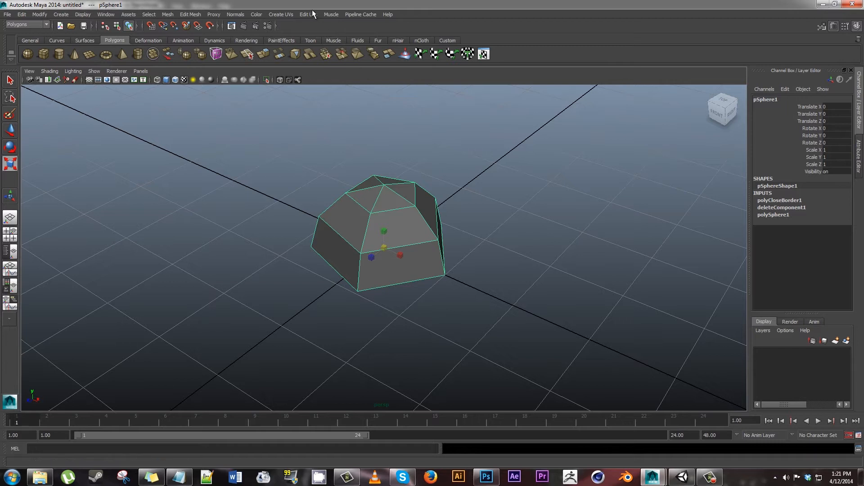
- Run Delete UVs on the dome and switch to Face selection mode
click(309, 14)
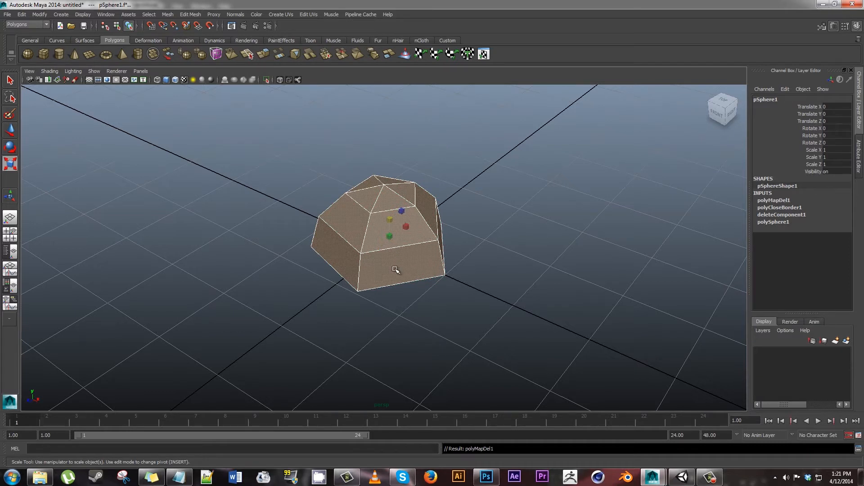
right_click(395, 269)
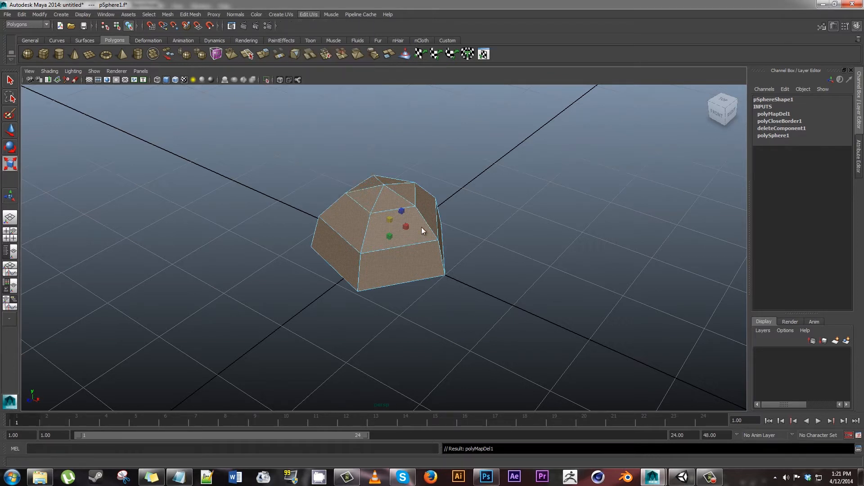
mouse_move(493, 365)
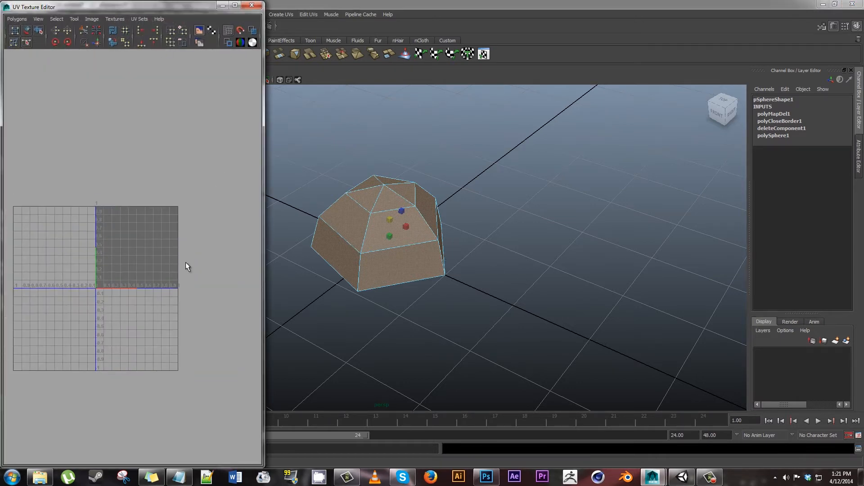
mouse_move(188, 252)
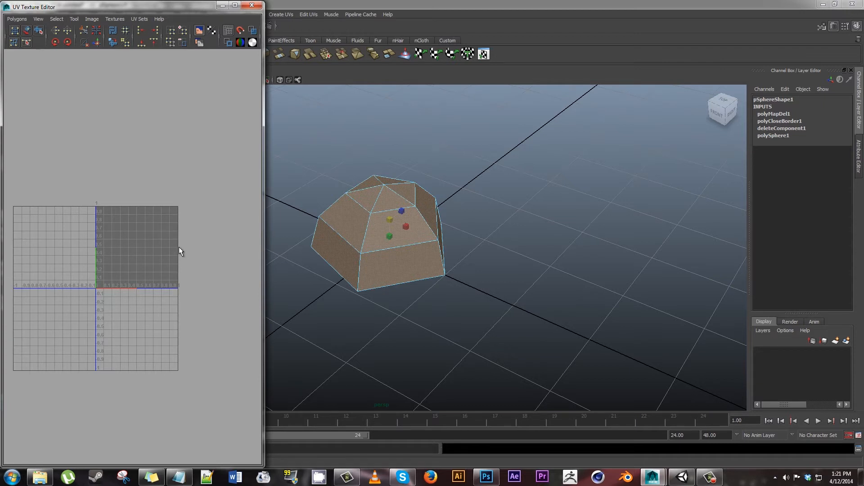
mouse_move(174, 293)
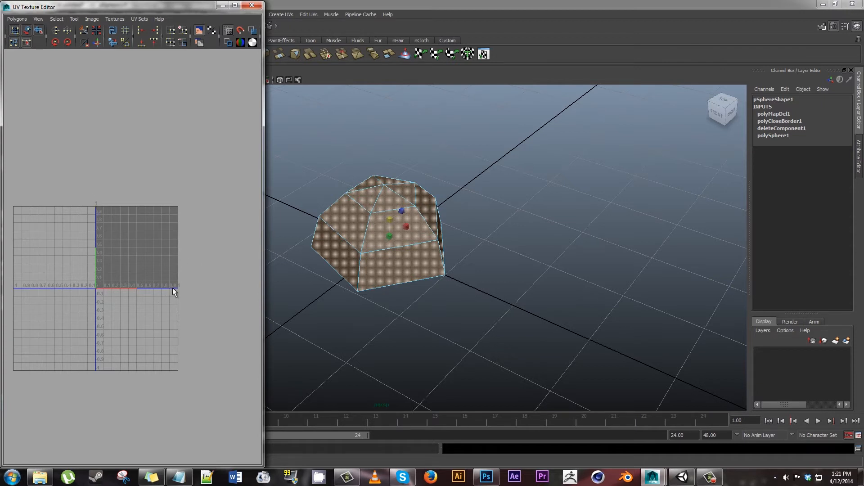
mouse_move(105, 262)
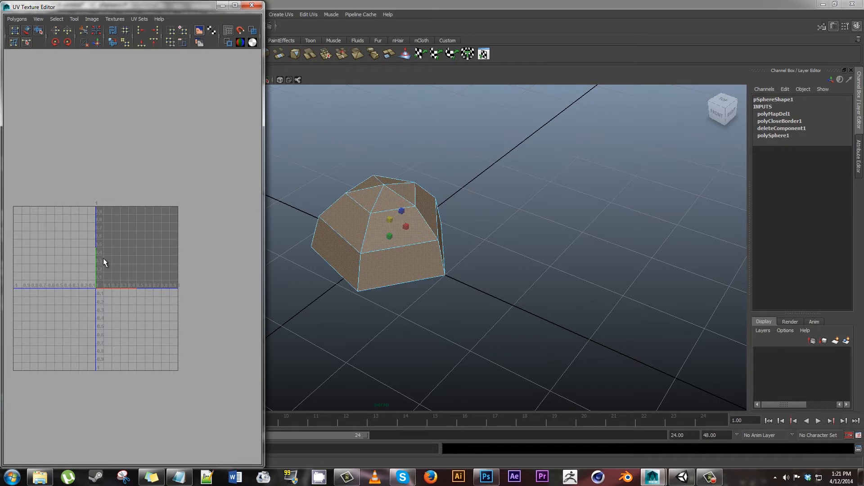
mouse_move(179, 293)
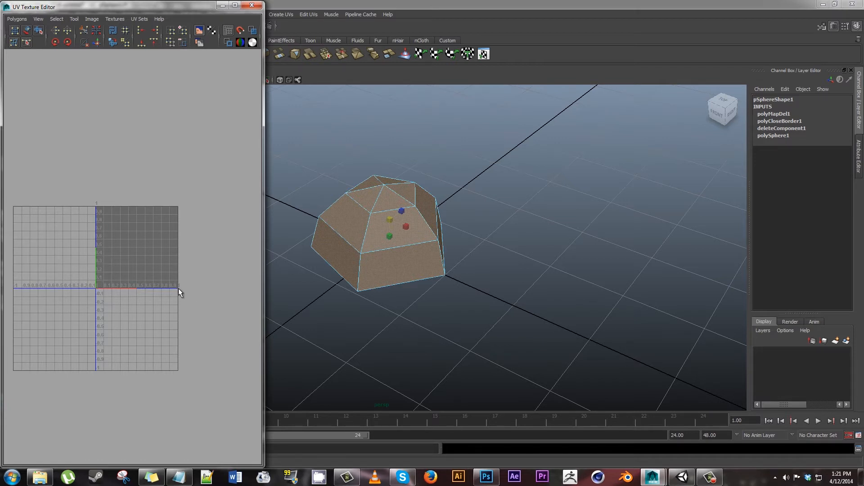
mouse_move(178, 296)
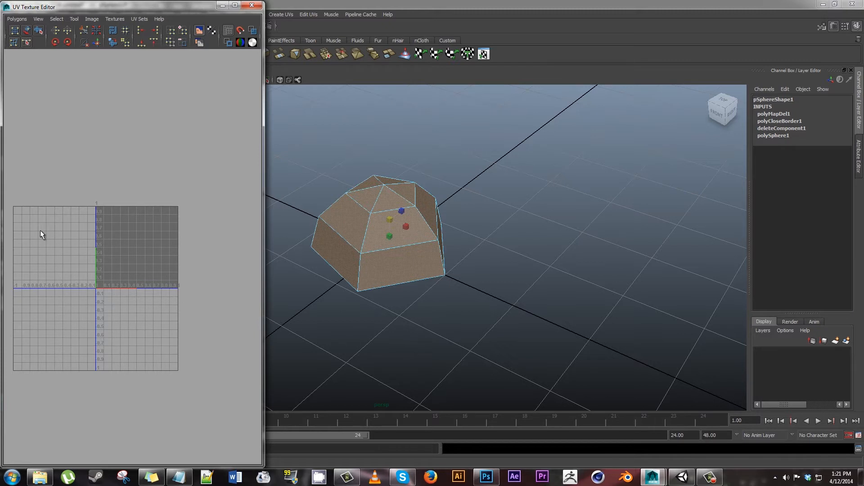
mouse_move(54, 216)
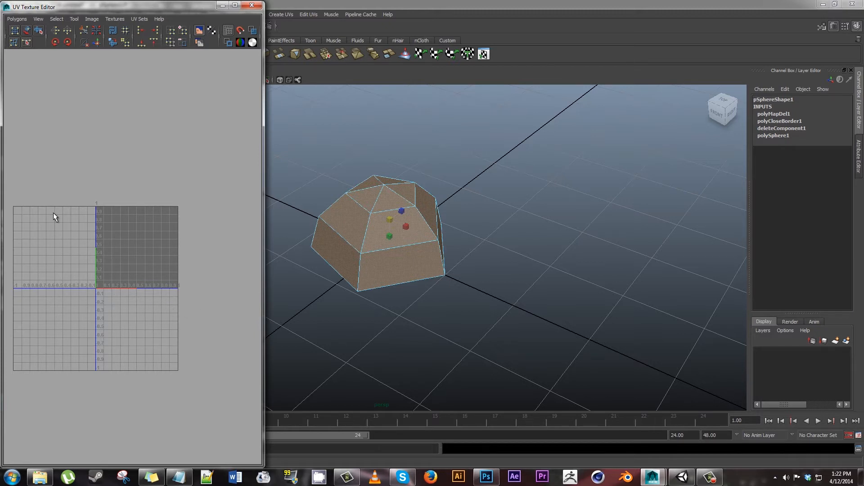
mouse_move(94, 317)
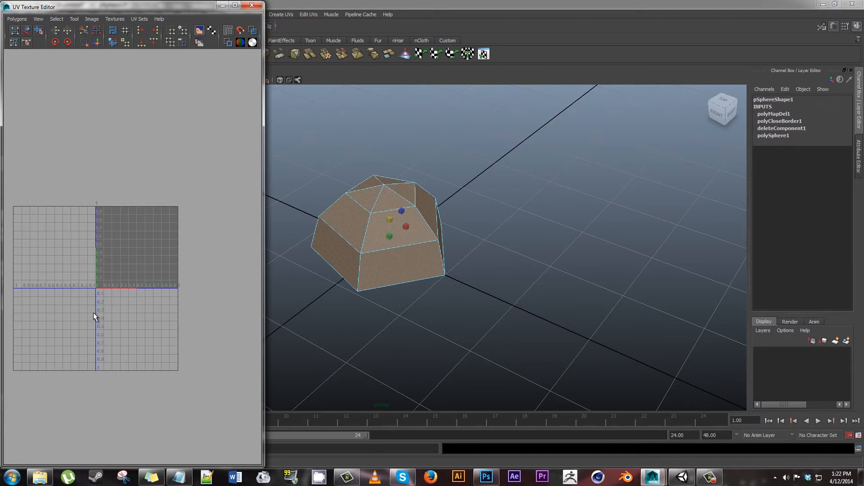
mouse_move(60, 314)
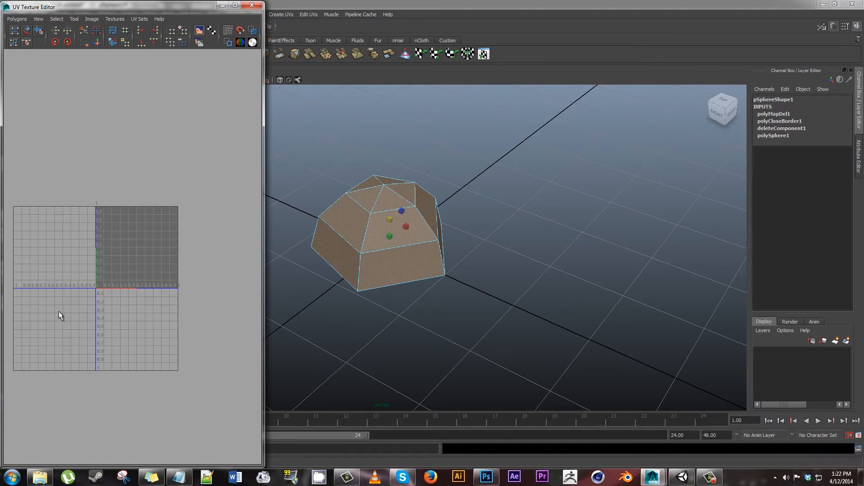
mouse_move(490, 254)
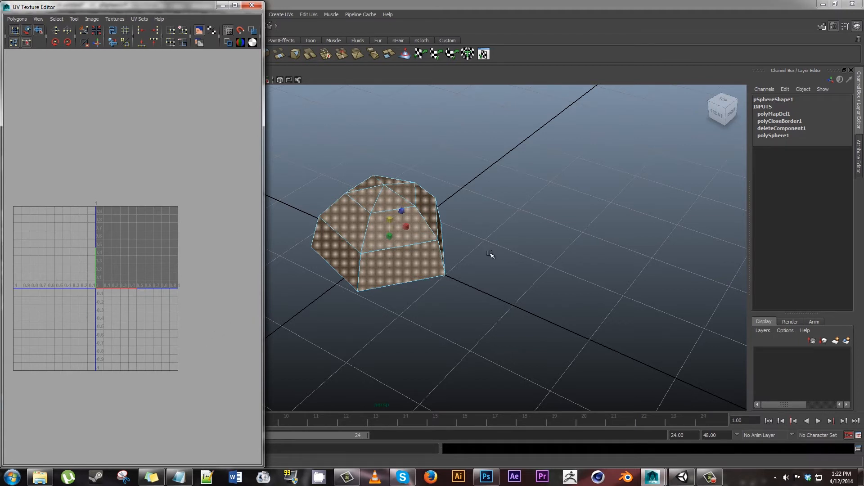
mouse_move(403, 256)
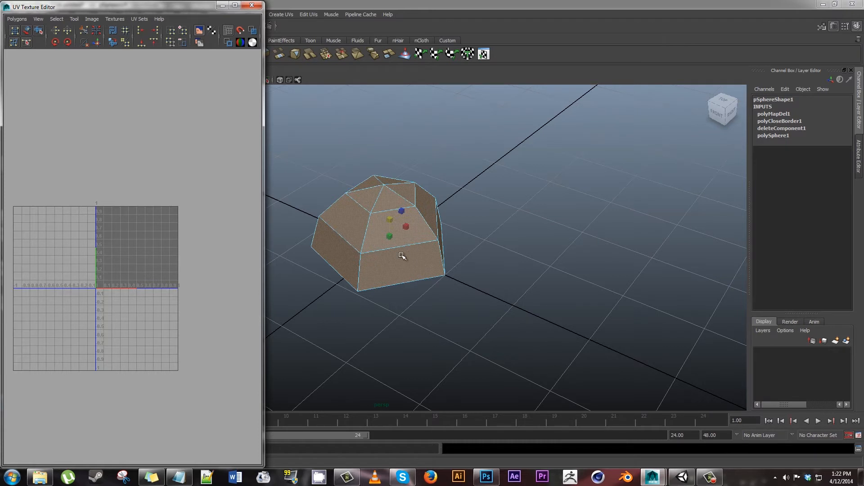
- Switch the rock to Face selection mode to pick its faces
right_click(402, 255)
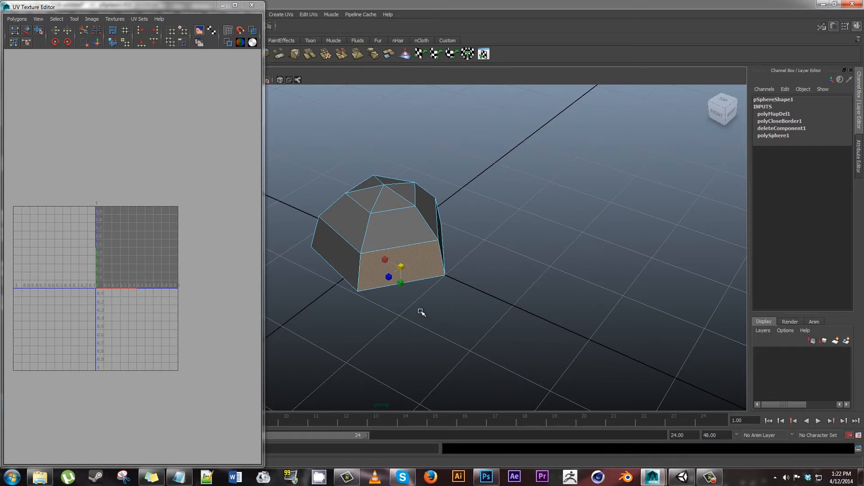
mouse_move(448, 329)
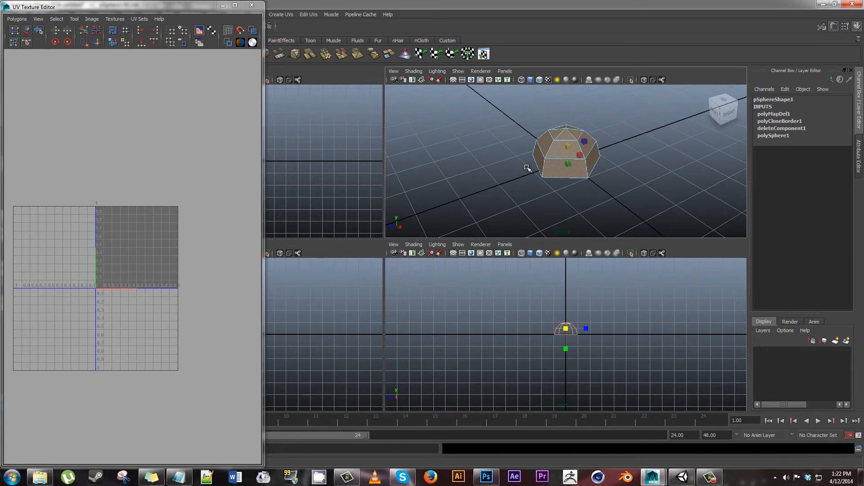
mouse_move(296, 17)
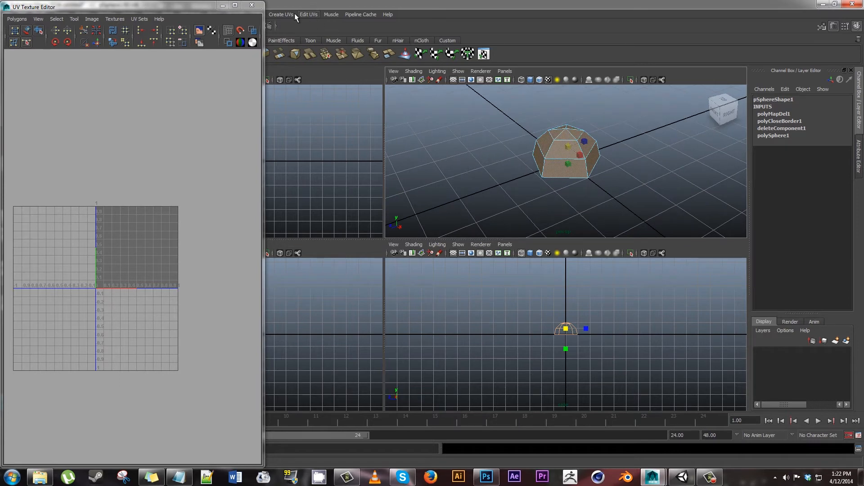
- Apply Planar Mapping to the dome's faces, projecting from the Y axis
click(281, 14)
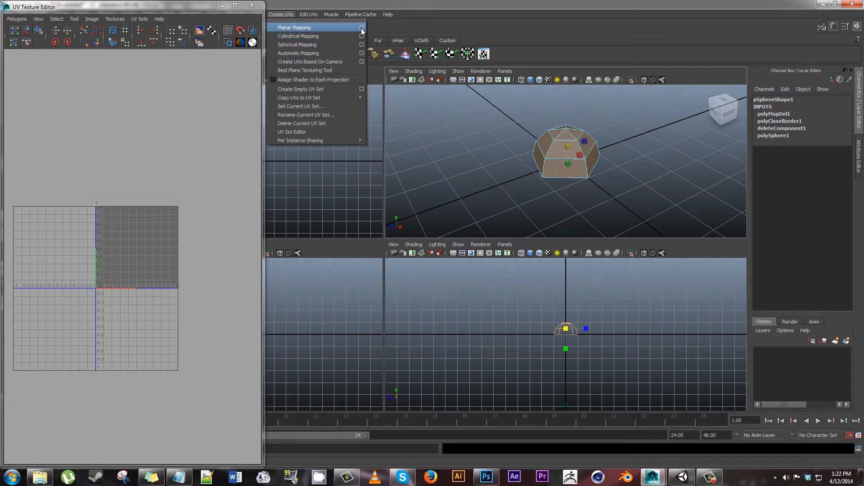
click(362, 27)
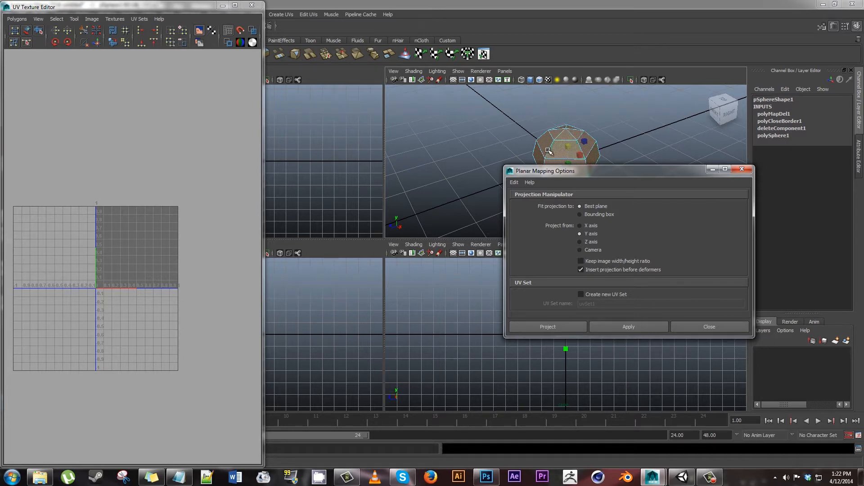
mouse_move(603, 131)
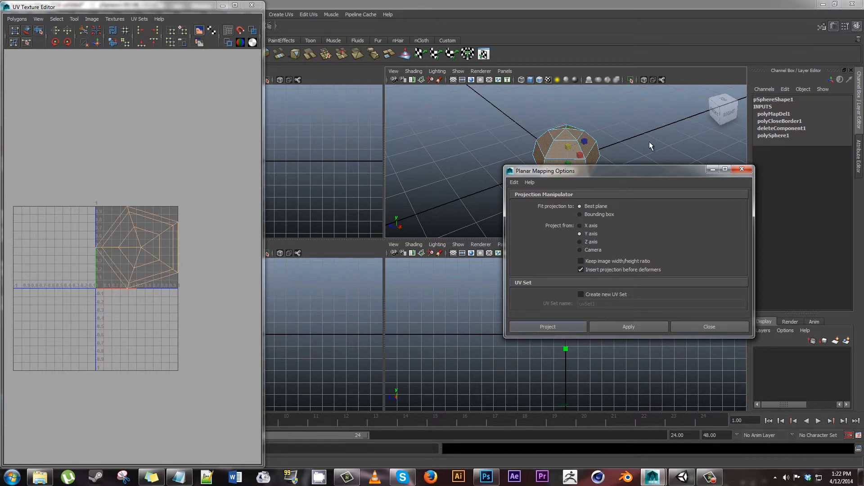
click(547, 326)
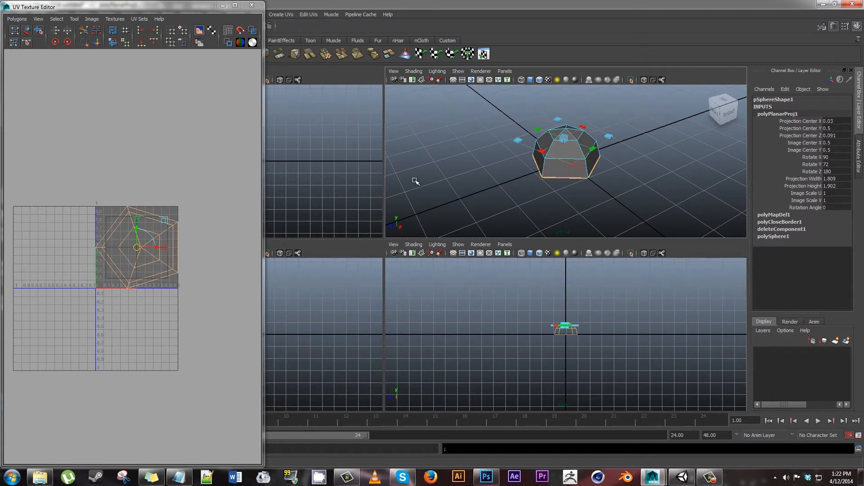
mouse_move(189, 200)
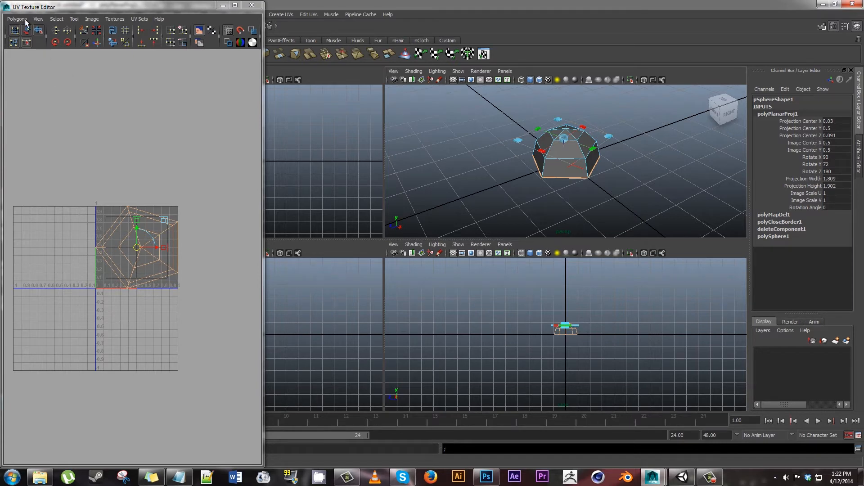
- Save a 1024×1024 PNG UV Snapshot as NEW RockUV in the CampFire TUT folder
click(16, 18)
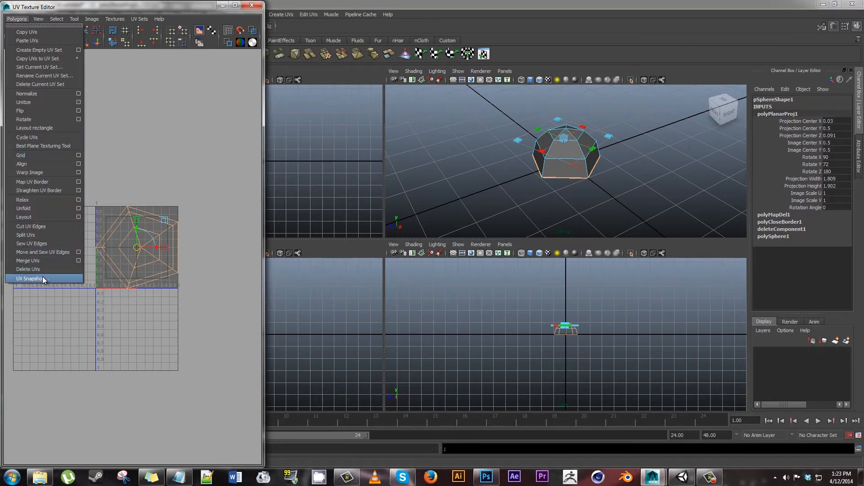
click(29, 278)
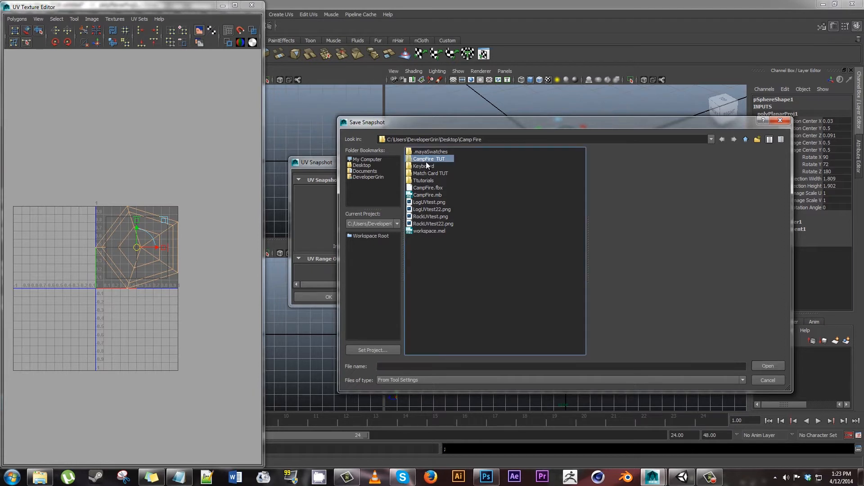
double_click(427, 159)
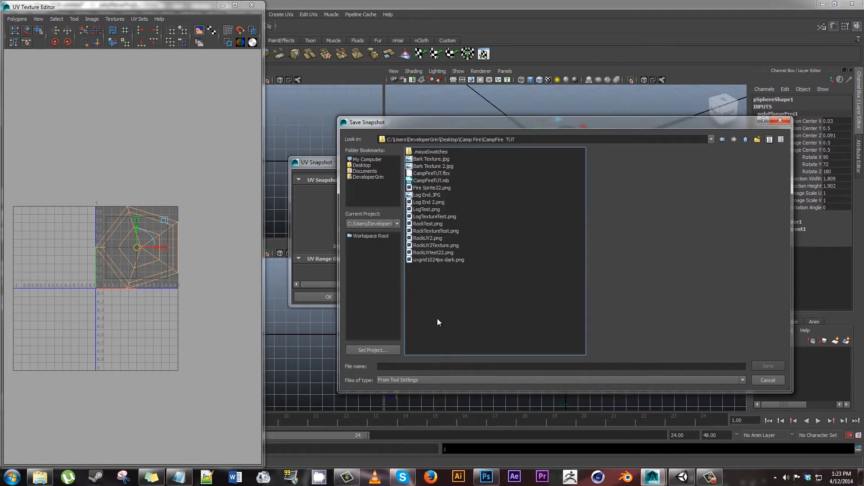
right_click(438, 322)
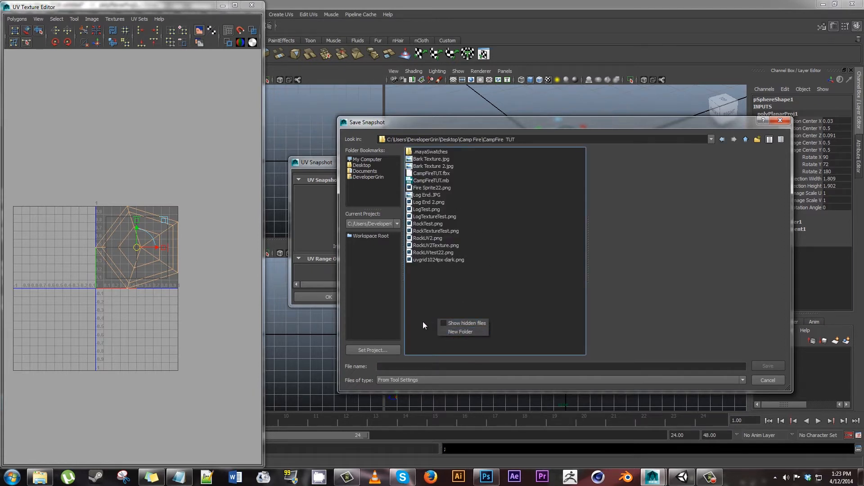
click(558, 366)
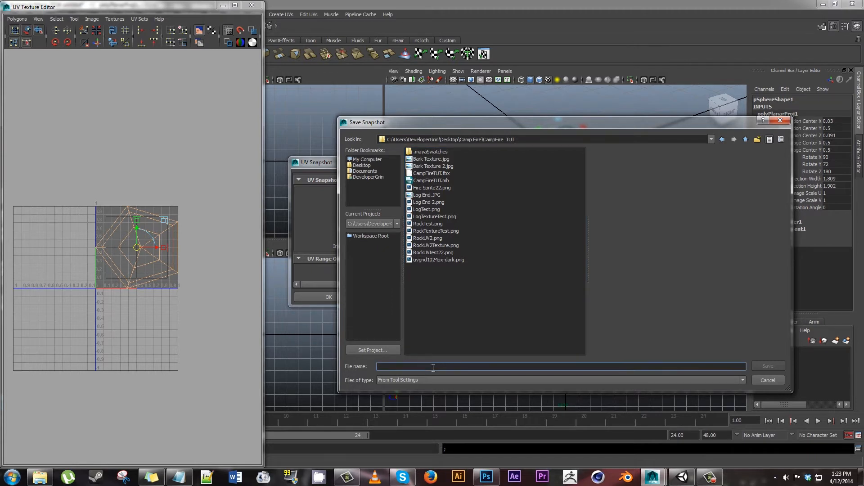
text(NEW RockUV)
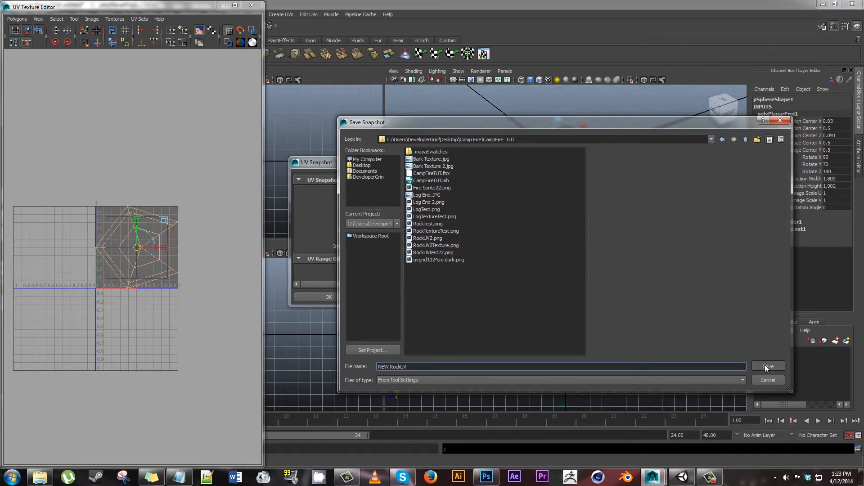
click(766, 366)
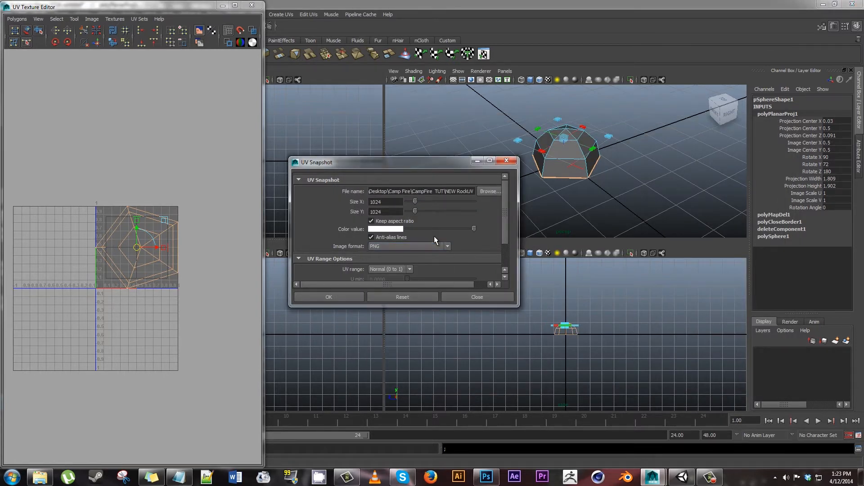
scroll(down, 3)
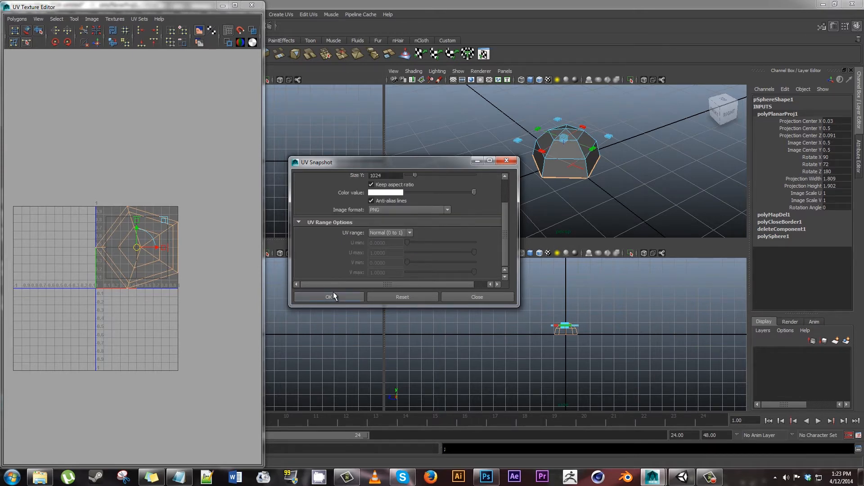
click(328, 296)
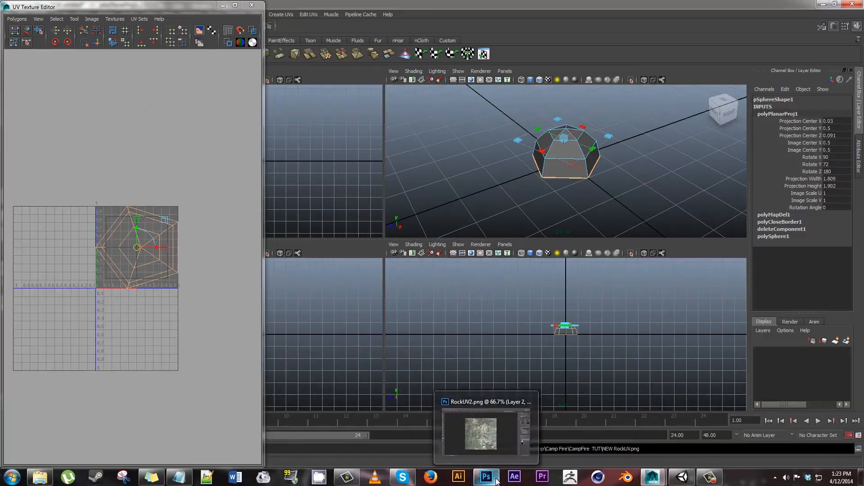
- Open NEW RockUV.png in Photoshop and drag its layer onto the RockTest.png document
click(486, 477)
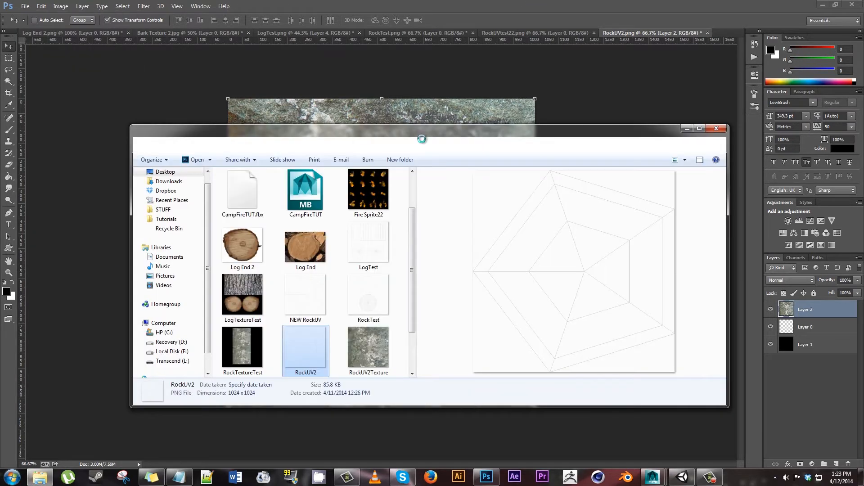
scroll(down, 3)
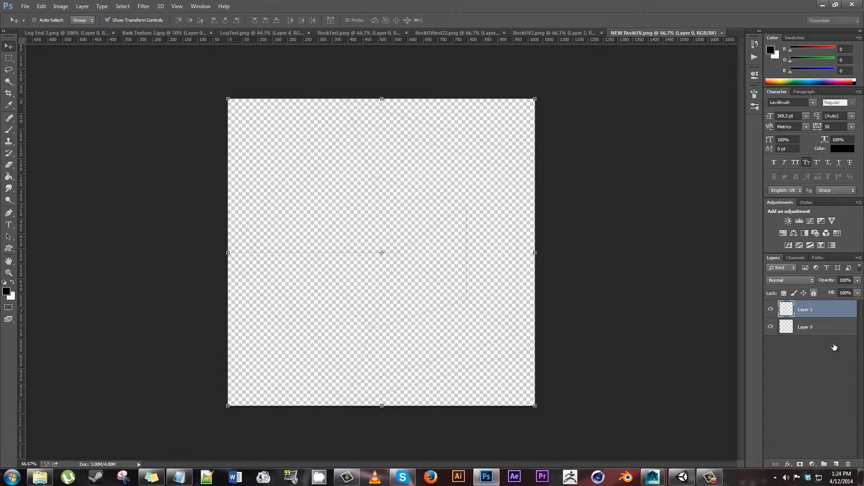
drag(805, 309, 805, 327)
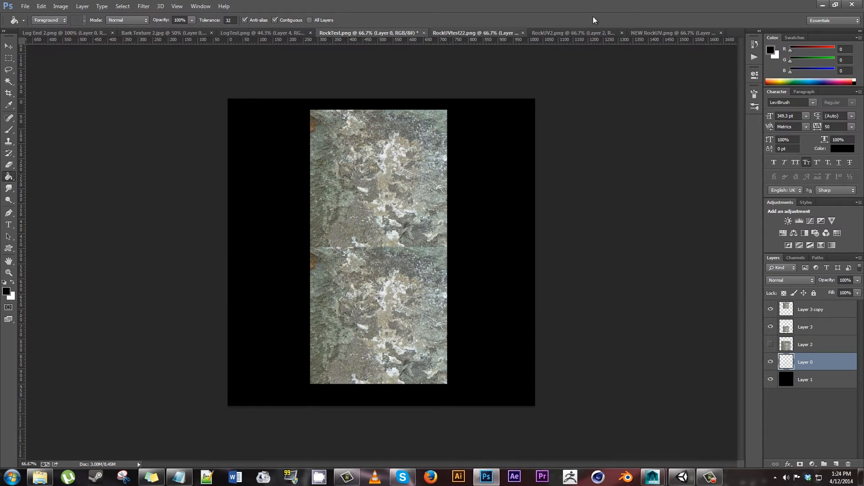
- Drag the rock texture layer onto NEW RockUV.png, placing it above Layer 0
click(464, 32)
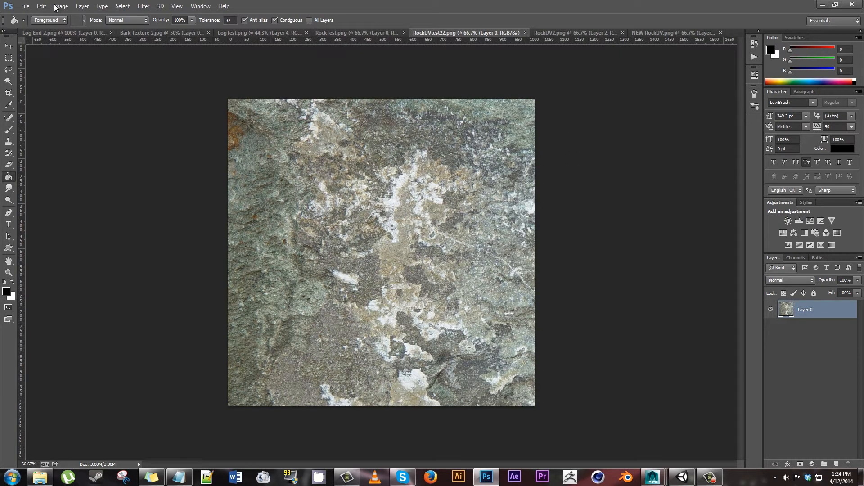
click(8, 46)
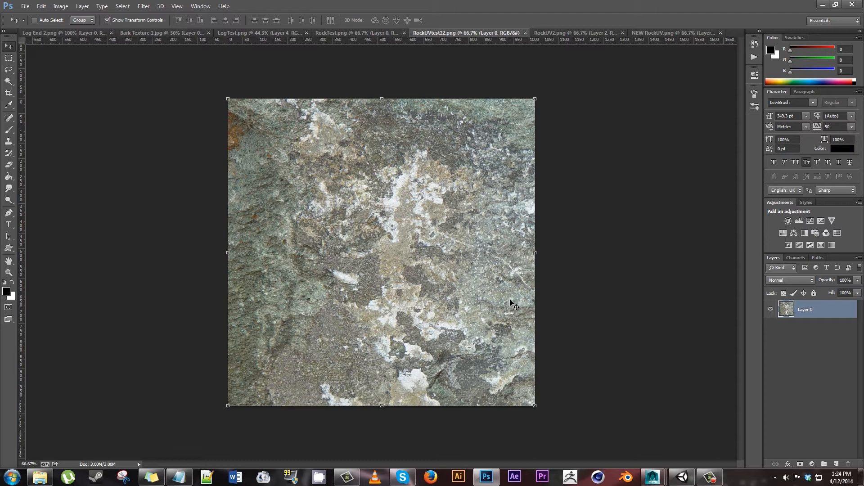
mouse_move(339, 178)
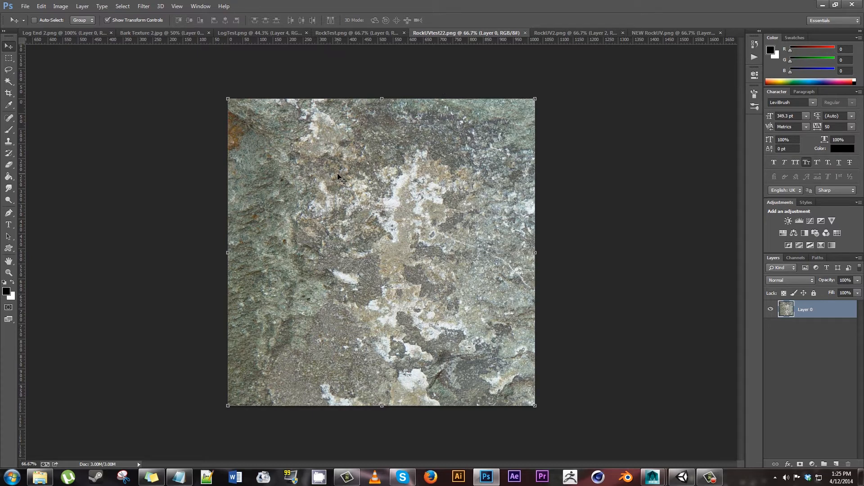
mouse_move(375, 180)
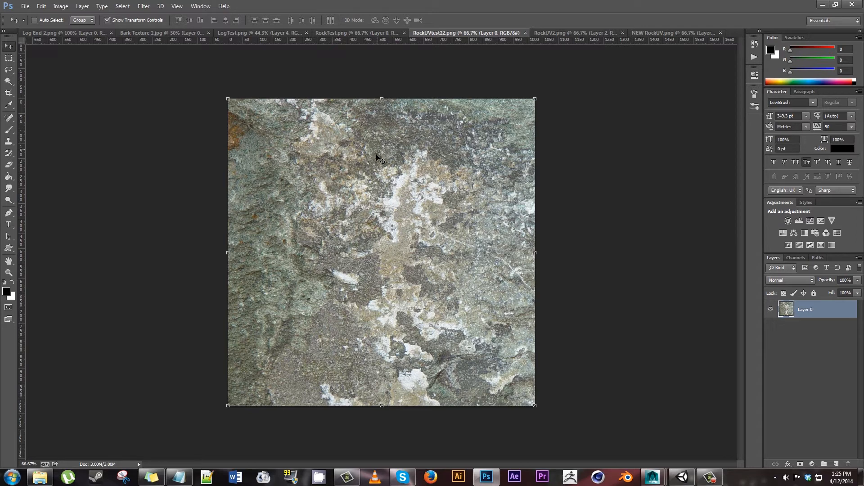
click(650, 33)
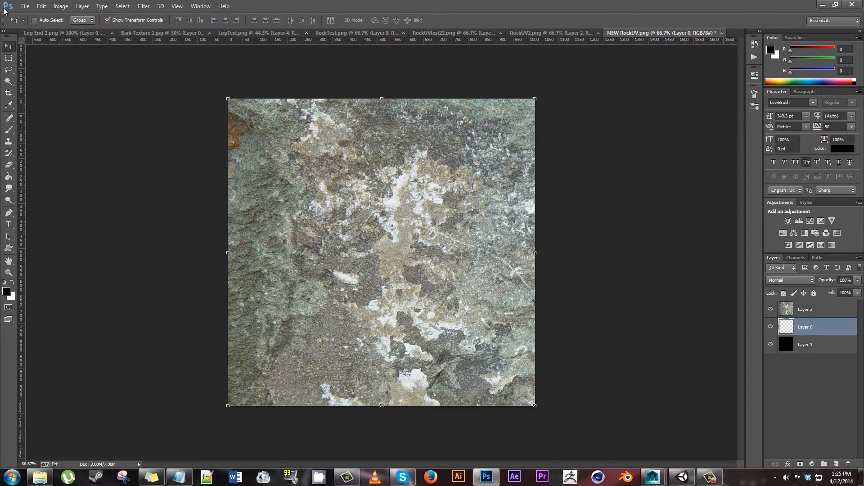
- Rename the transparent layer 'UV MAP' and export the textured image as a PNG-24 for web
click(24, 5)
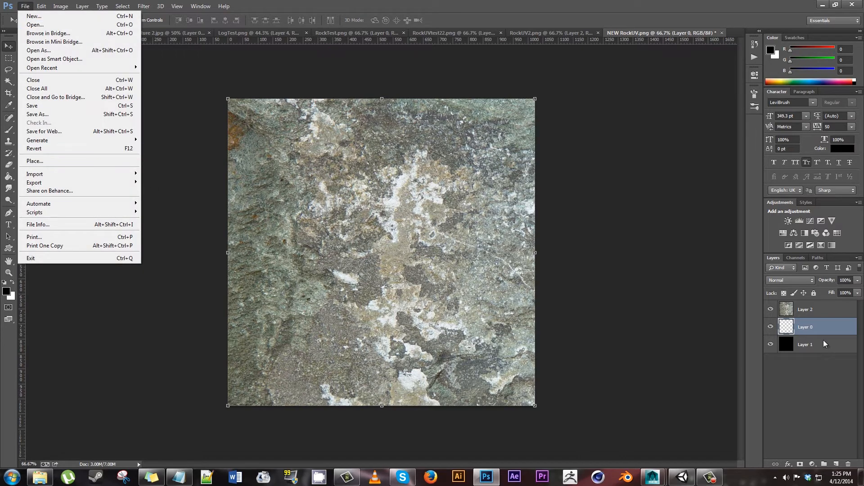
click(806, 326)
text(UV MAP)
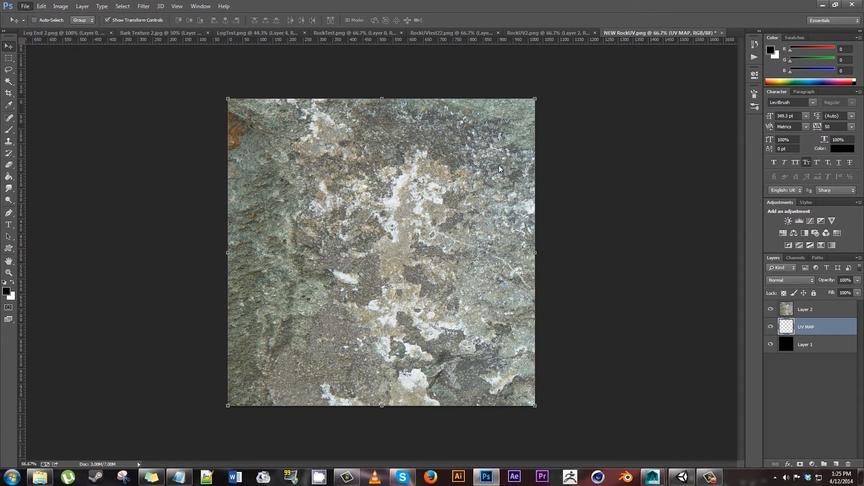
mouse_move(545, 190)
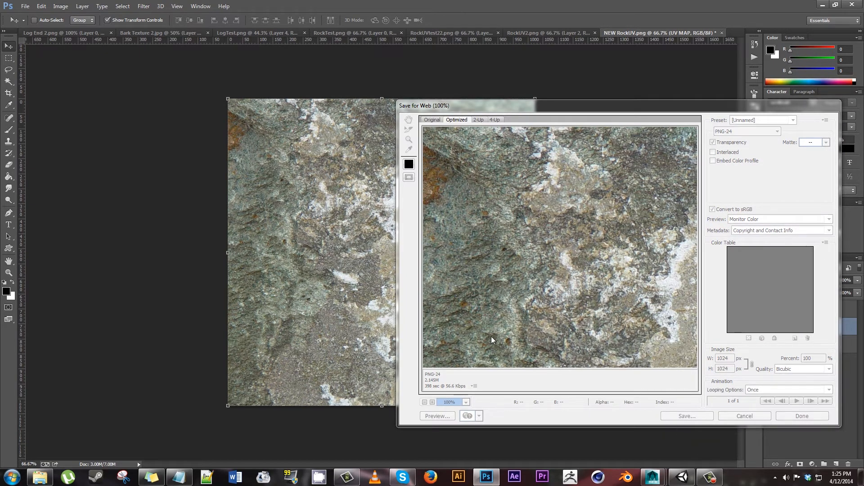
click(685, 416)
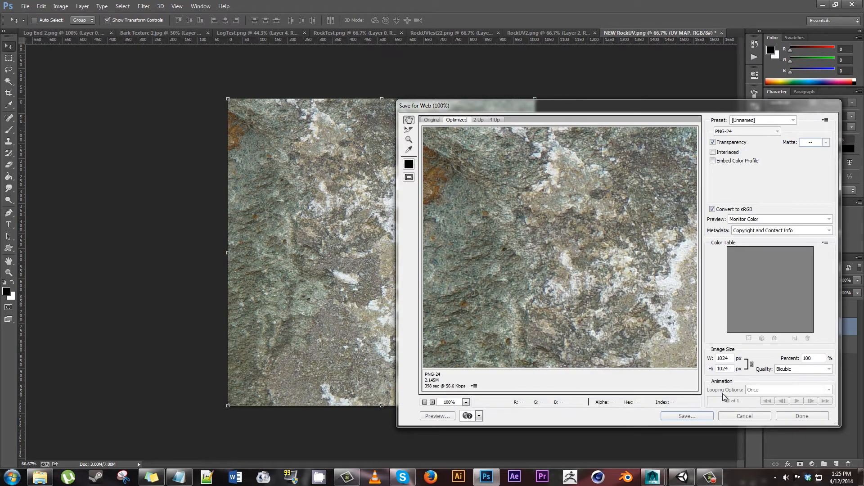
click(743, 415)
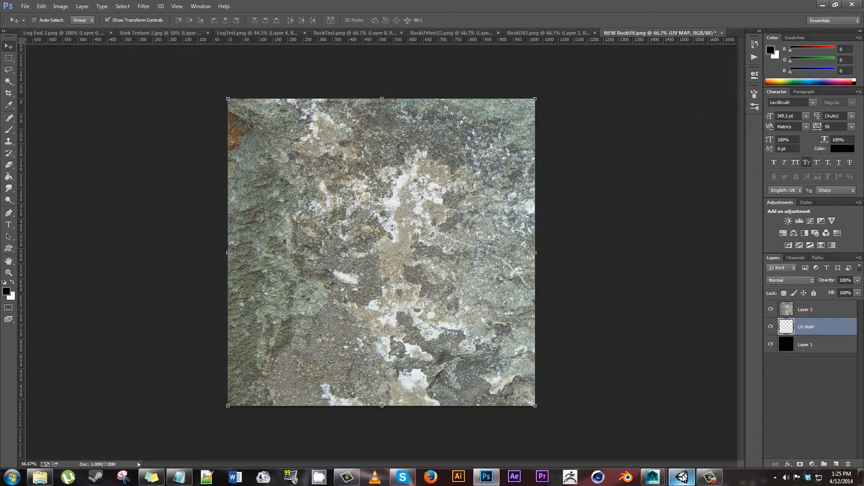
click(682, 477)
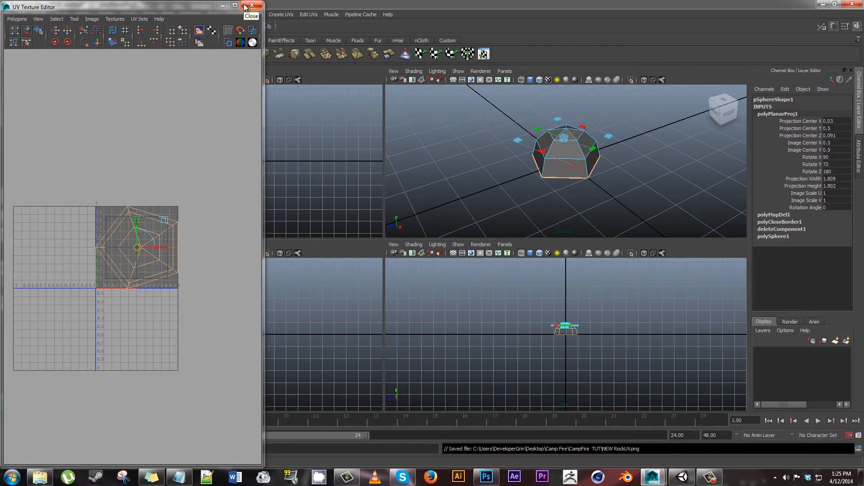
- Close the UV Texture Editor and assign a new Lambert material to the dome rock
click(252, 5)
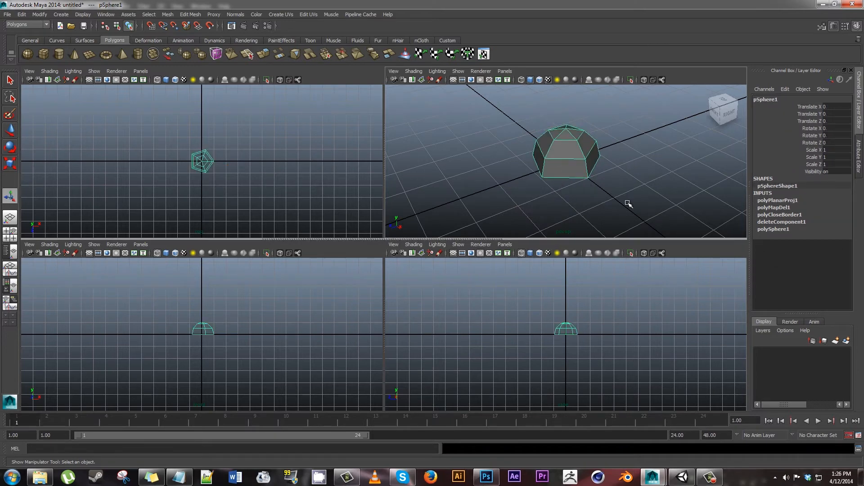
right_click(565, 152)
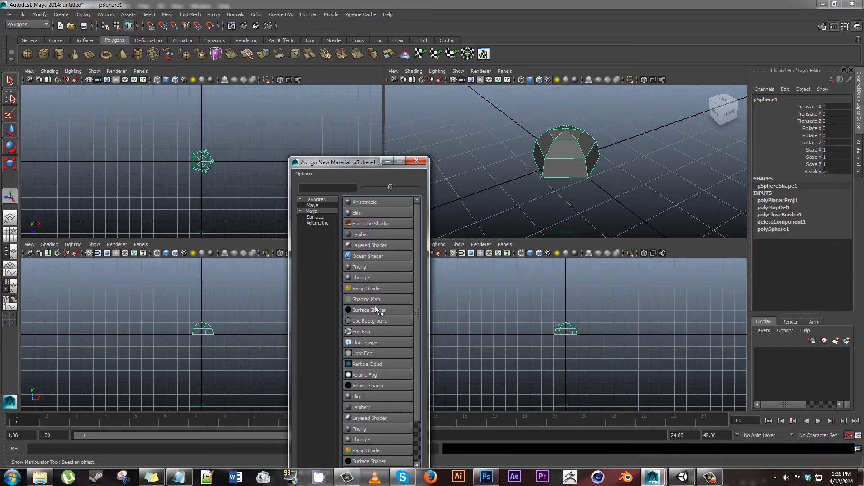
mouse_move(361, 267)
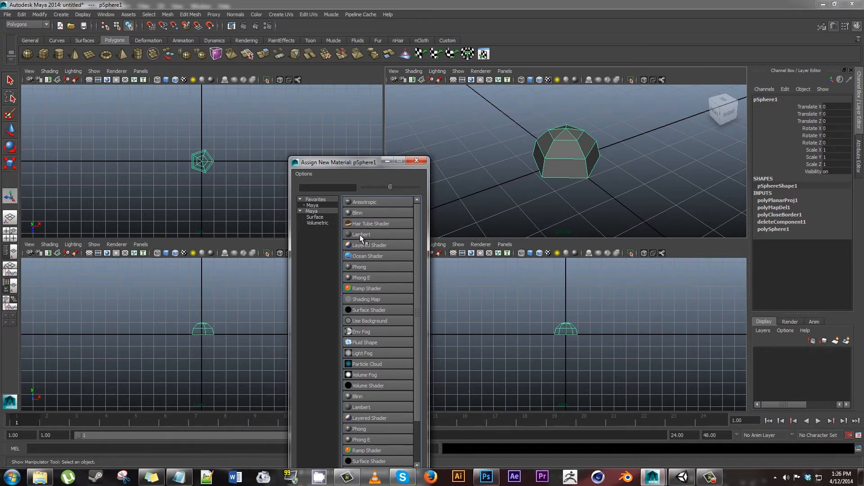
click(360, 233)
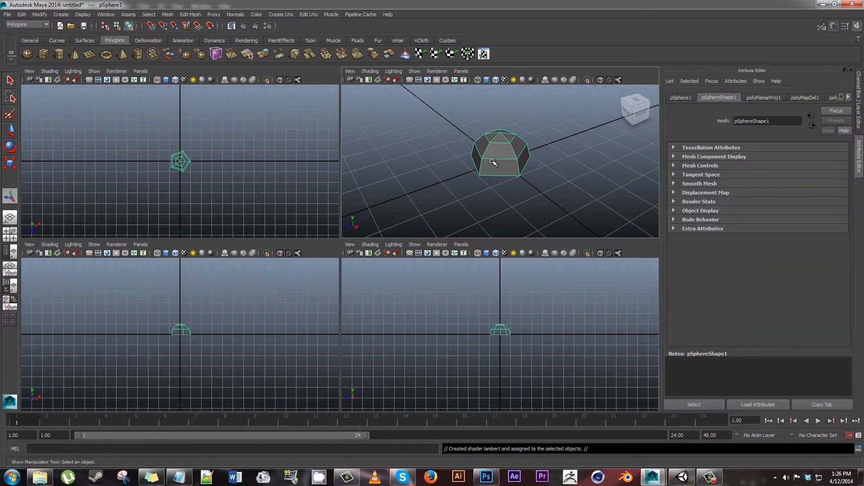
- Map NEW-RockUV-Texture.png into the Lambert colour and display it textured in the viewport
right_click(492, 162)
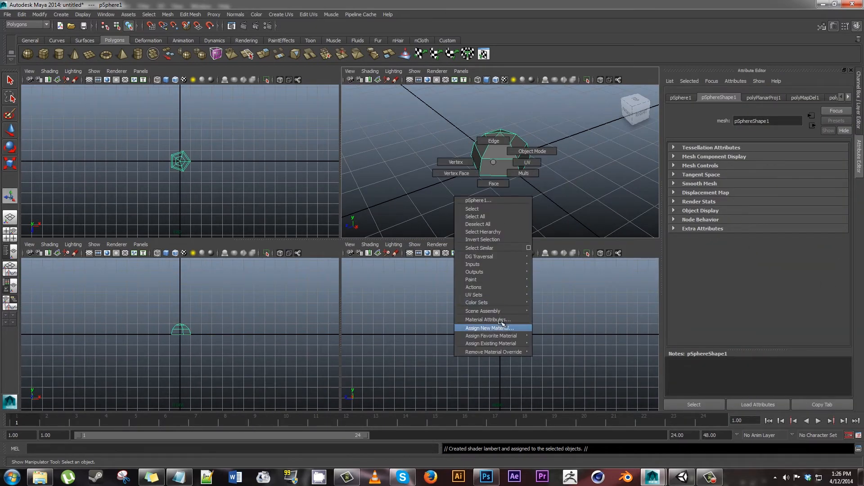
click(481, 328)
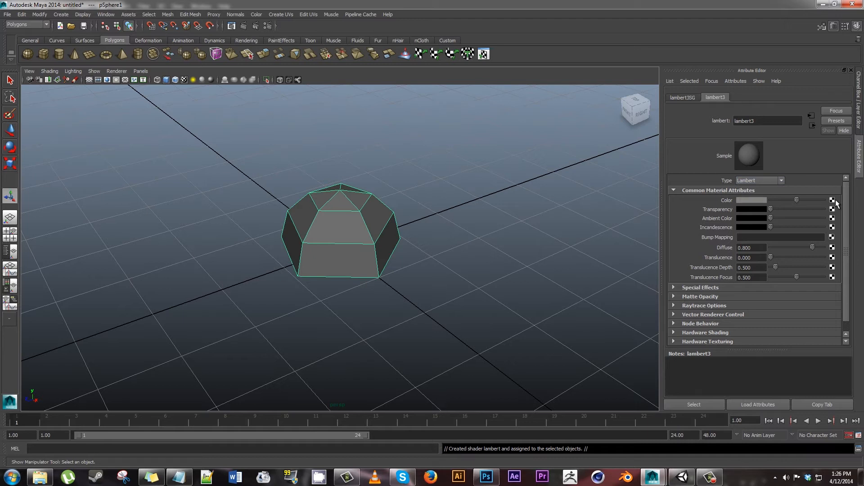
mouse_move(570, 137)
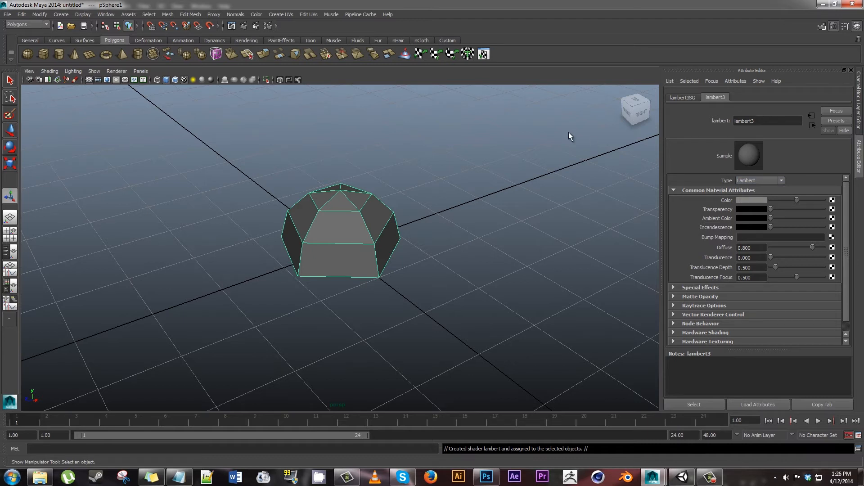
click(832, 200)
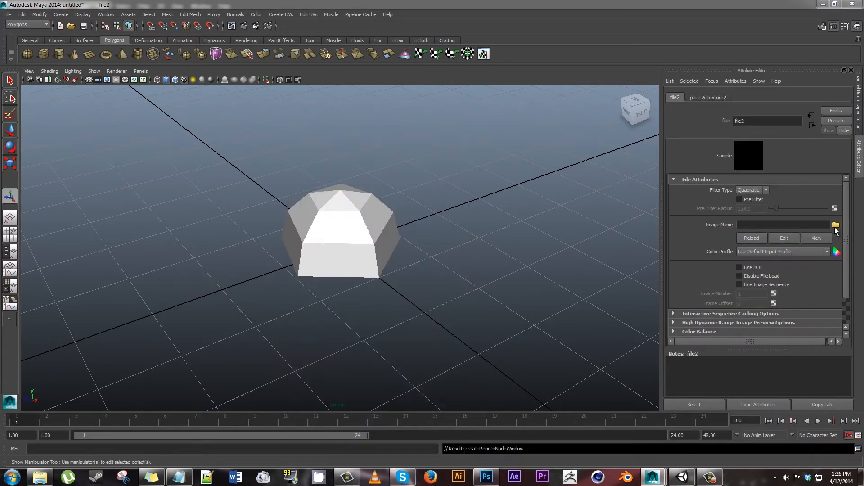
click(836, 224)
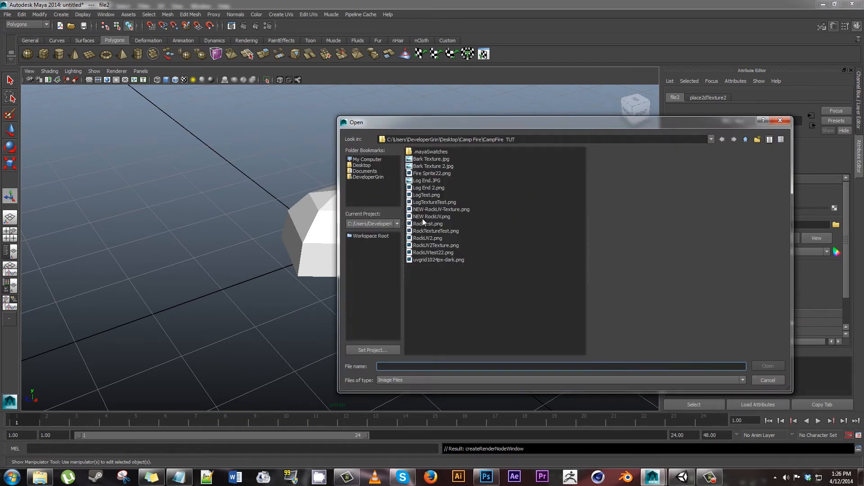
click(440, 209)
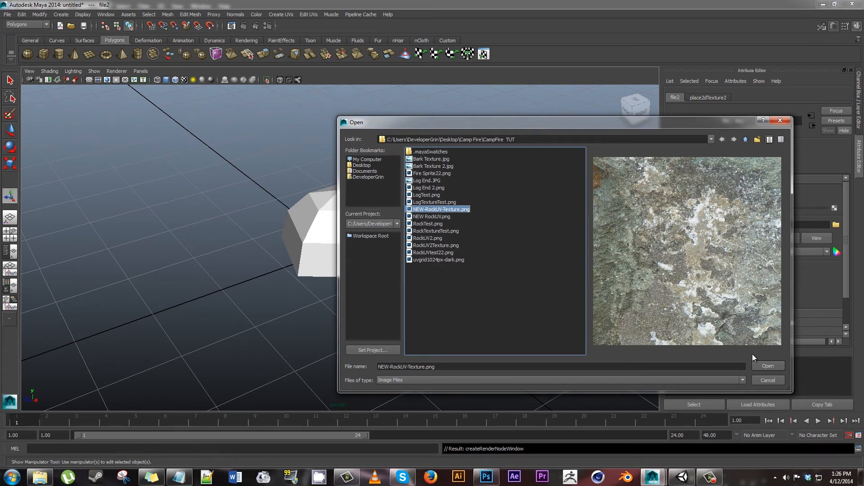
click(767, 366)
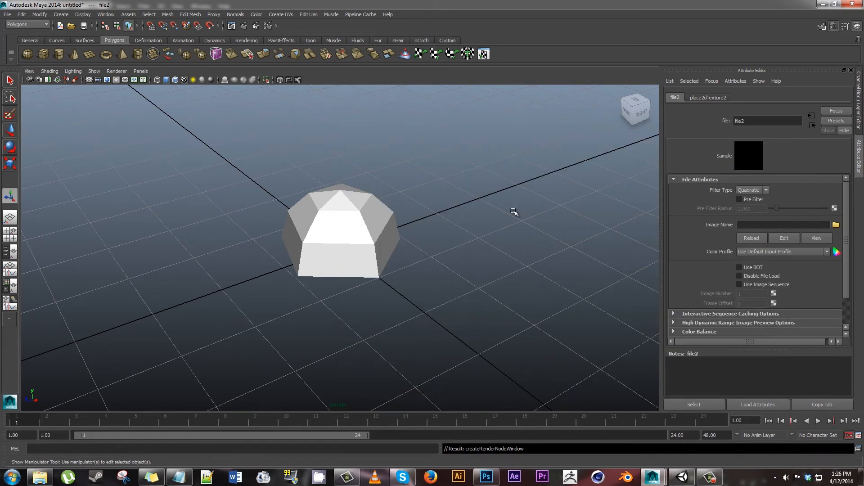
click(836, 225)
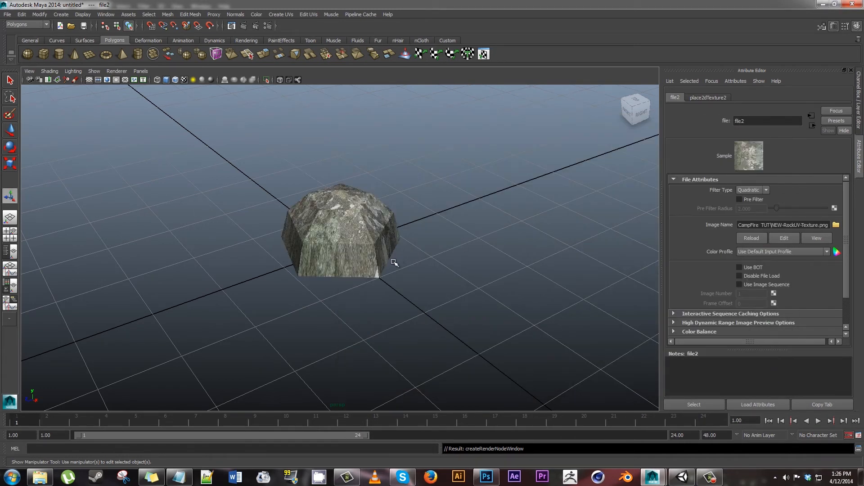
drag(394, 263, 456, 266)
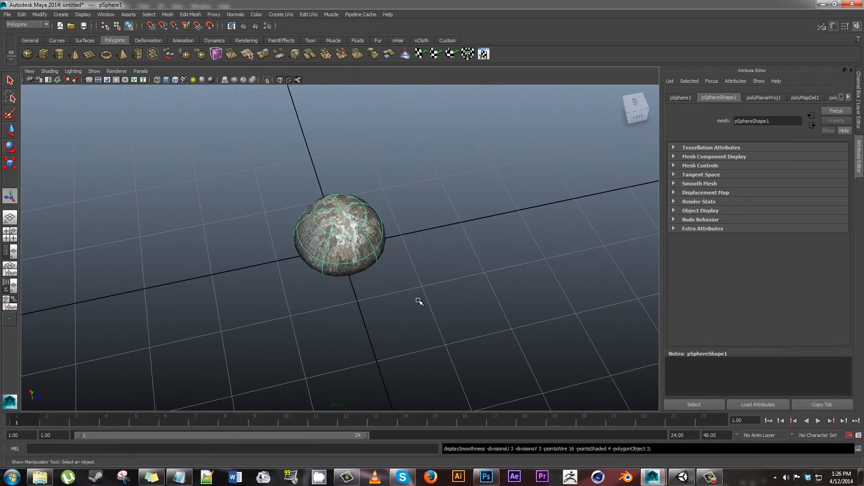
- Select the textured rock dome and open the UV Texture Editor for UV tweaking
drag(419, 301, 351, 327)
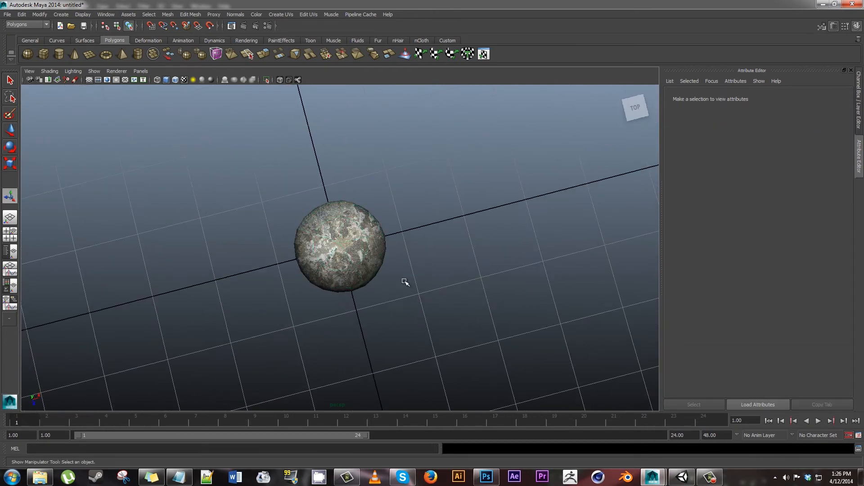
click(338, 248)
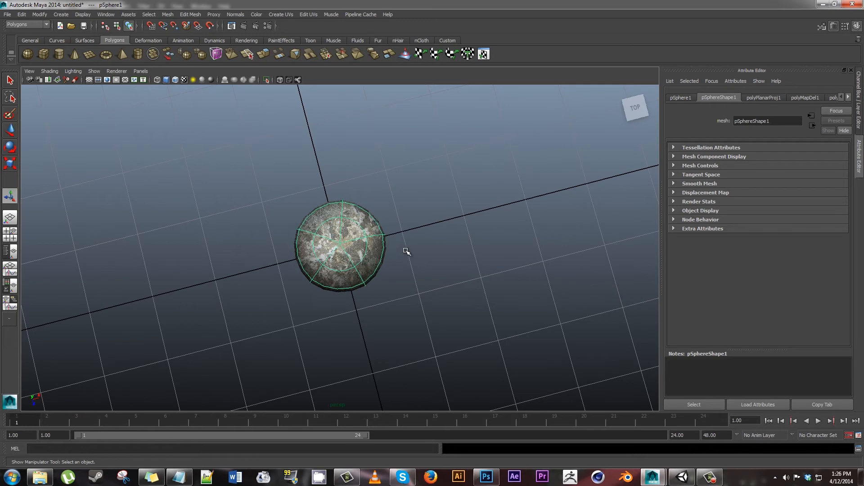
drag(385, 248, 397, 237)
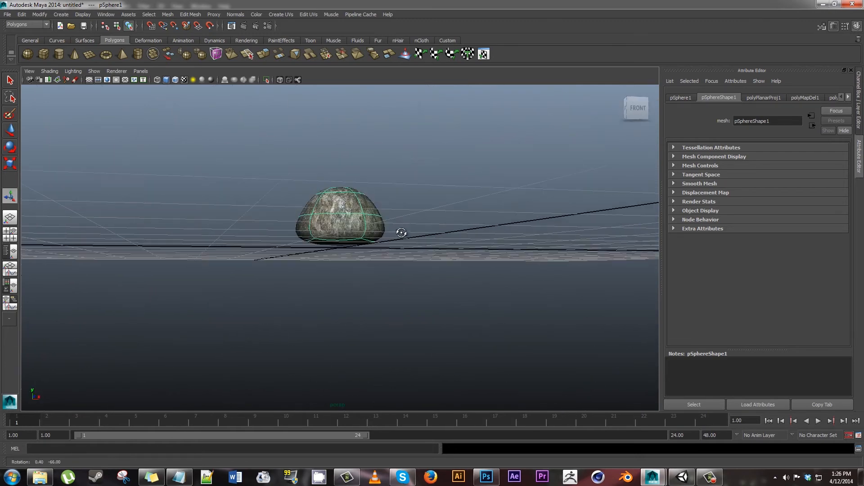
right_click(334, 224)
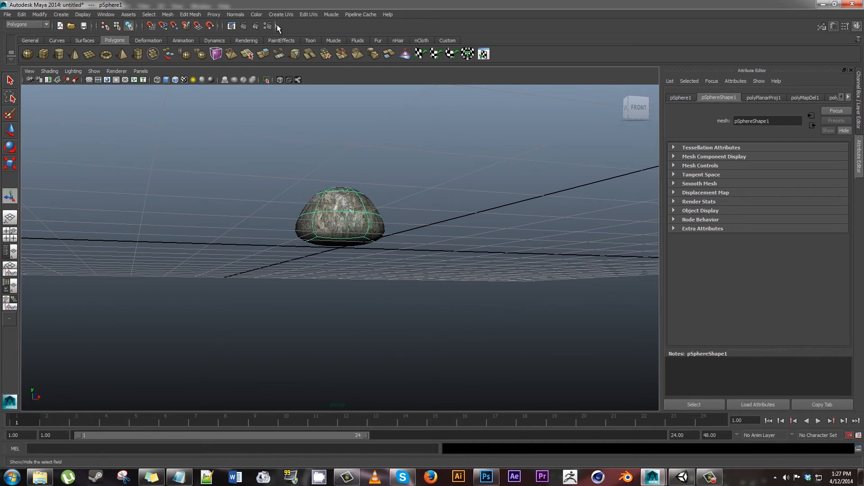
click(308, 14)
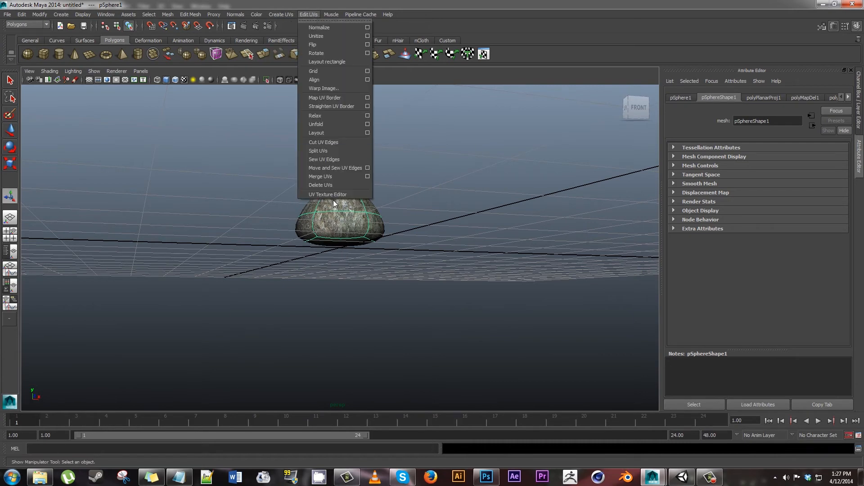
click(327, 193)
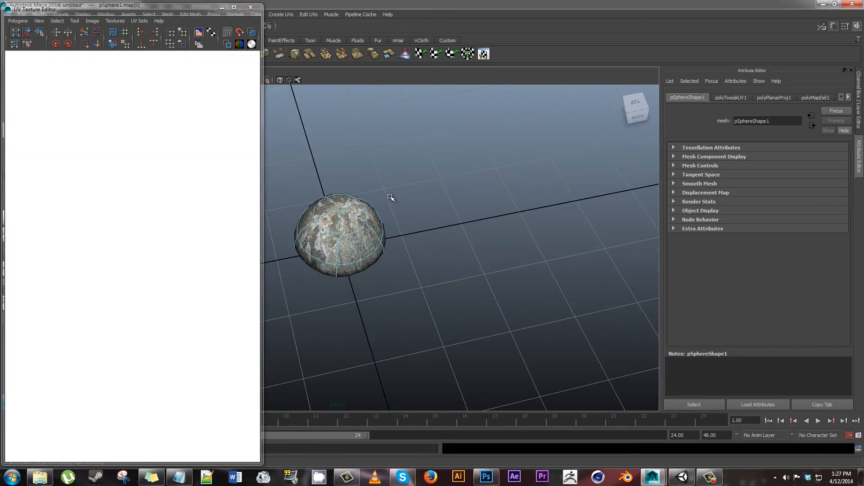
- Return the rock to Object Mode and set its Scale X to 1.25
right_click(338, 231)
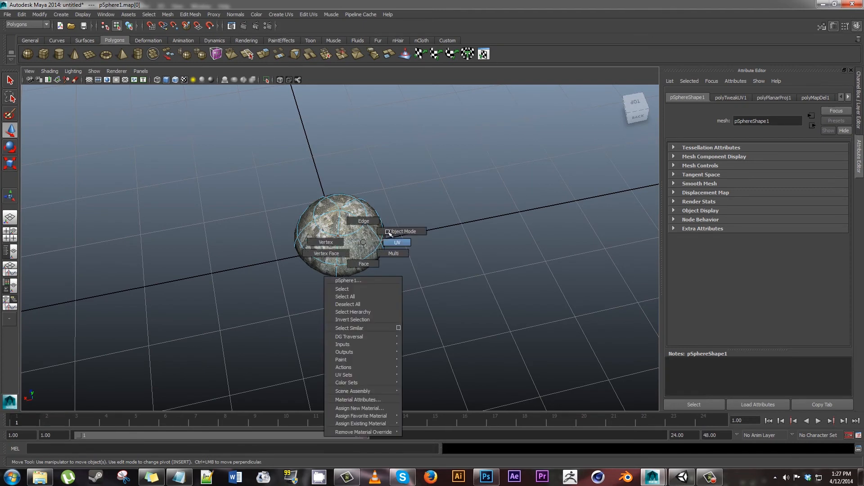
click(404, 231)
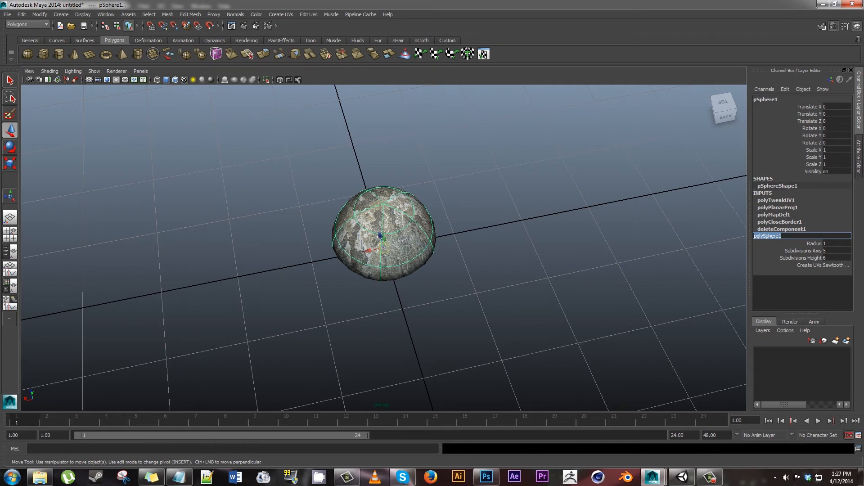
click(834, 149)
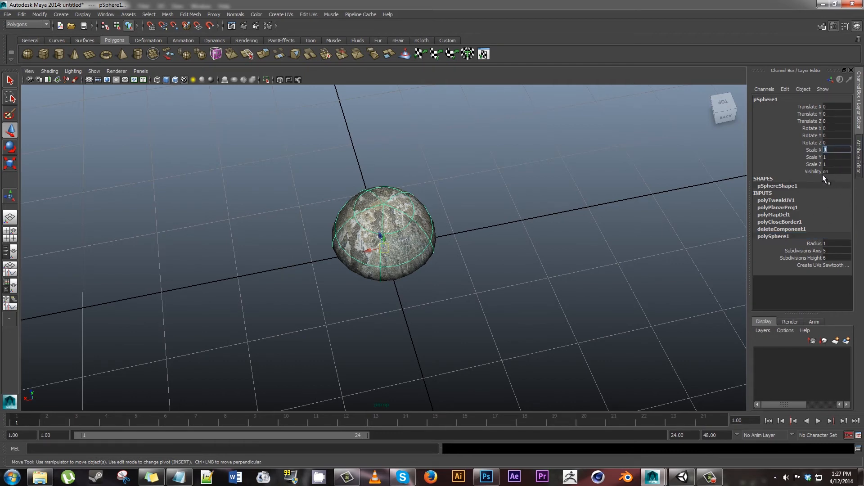
text(1.5)
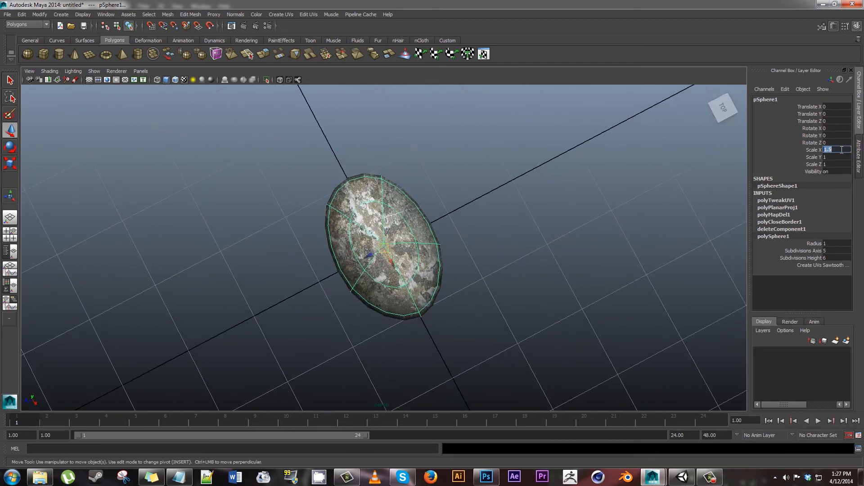
text(1.25)
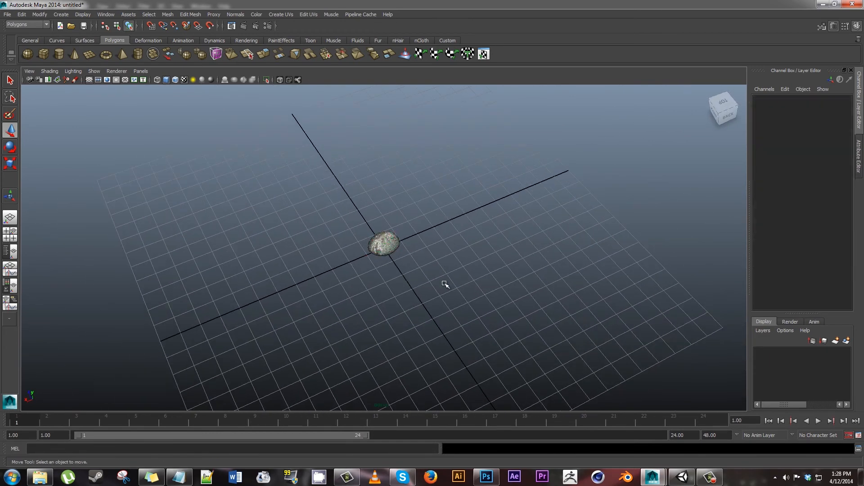
- Duplicate the oval rock into pSphere2 and edit its Translate values to move it off-centre
click(383, 243)
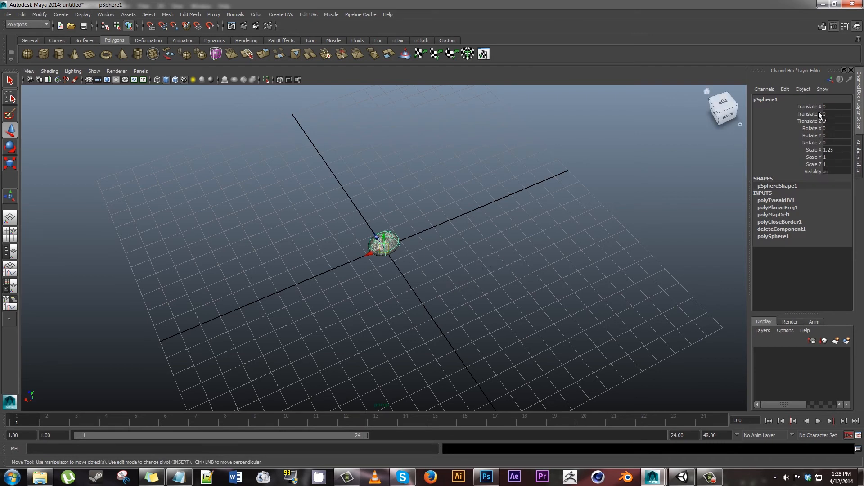
mouse_move(838, 124)
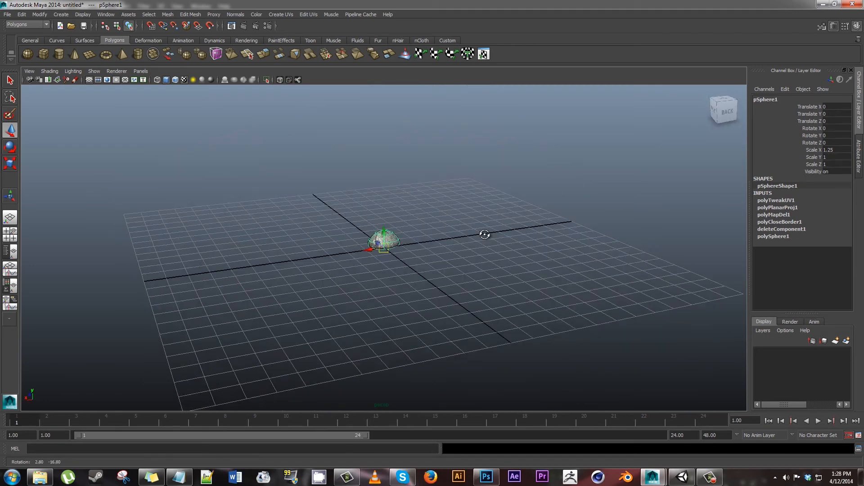
drag(483, 234, 513, 262)
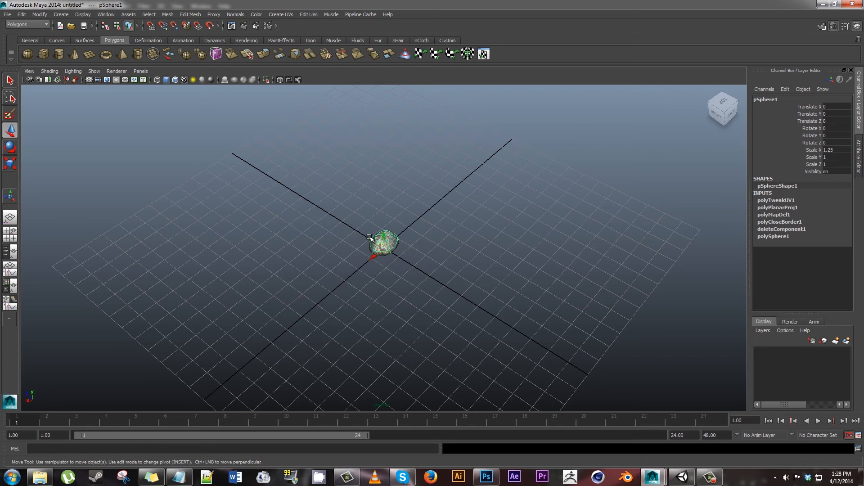
click(836, 106)
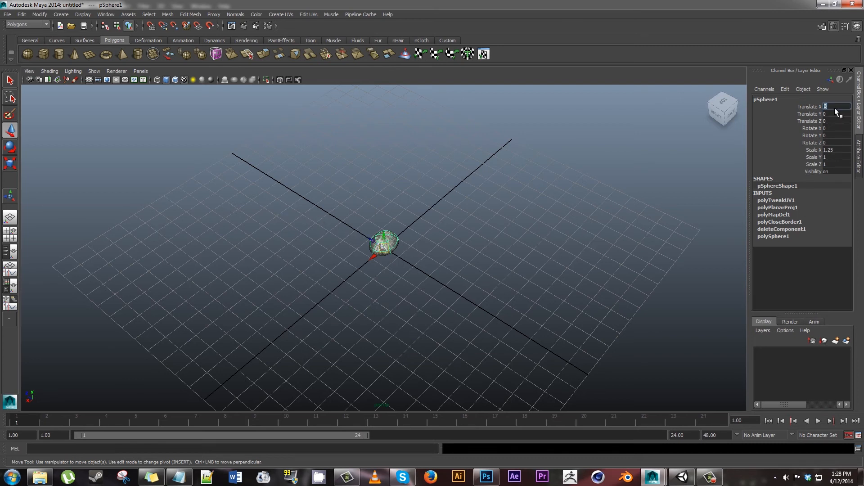
click(835, 120)
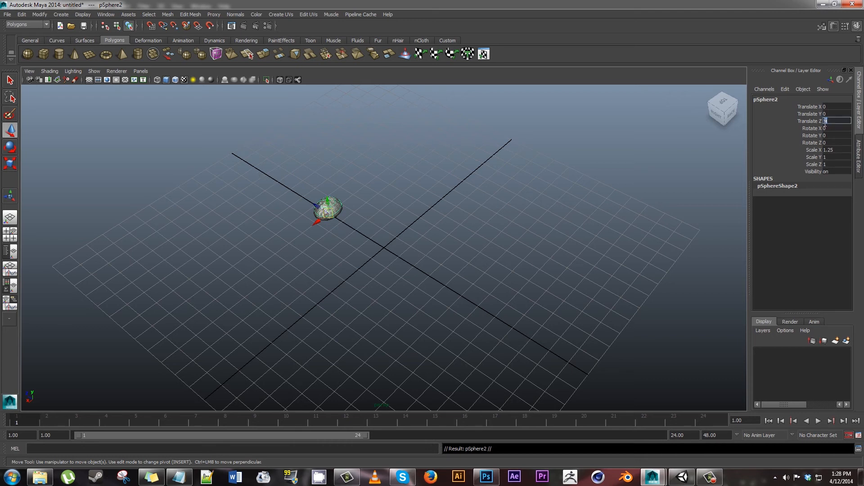
- Place another rock copy at -4 along a grid axis
text(-4)
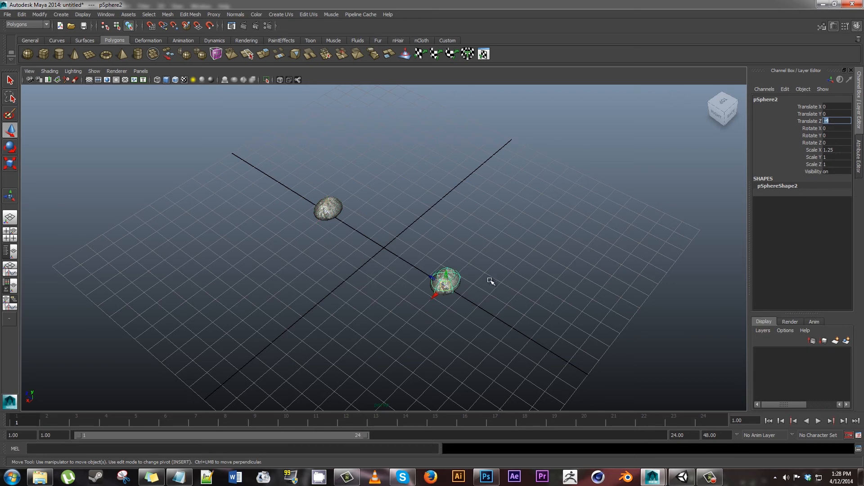
mouse_move(488, 317)
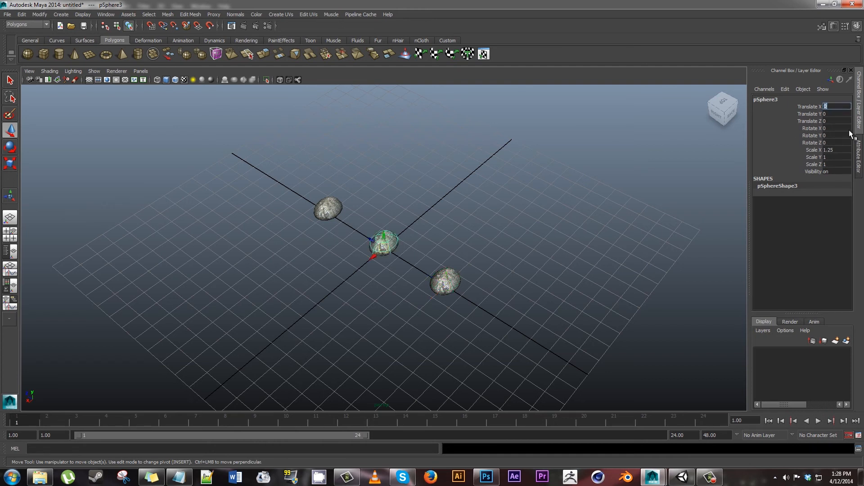
drag(383, 243, 329, 287)
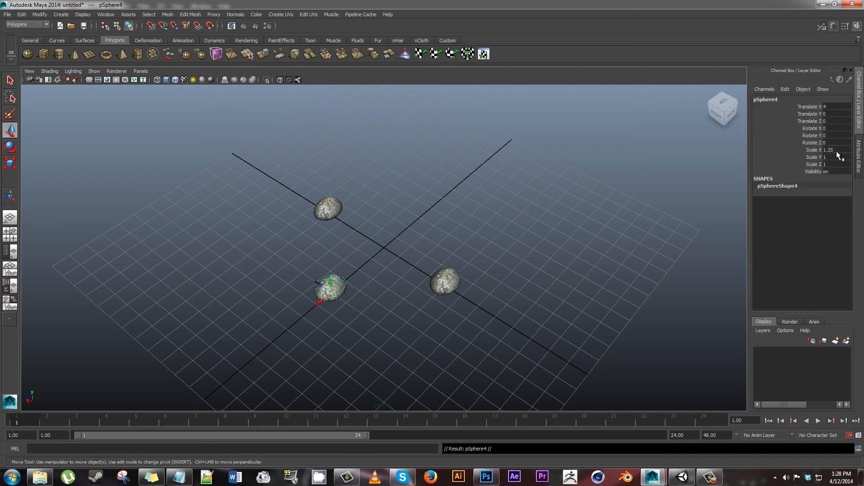
click(832, 106)
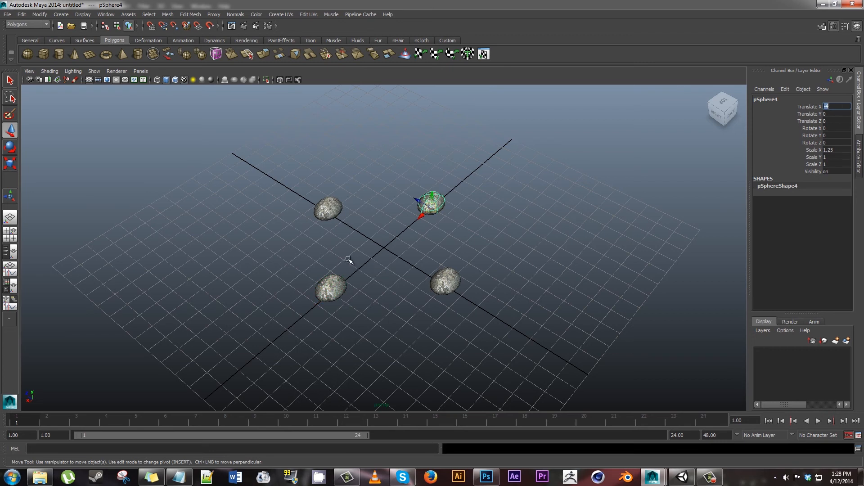
mouse_move(354, 246)
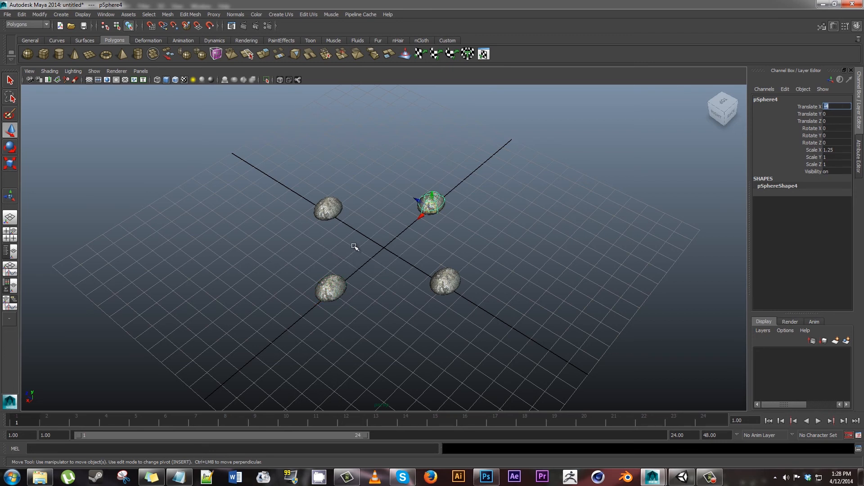
- Position further copies on the diagonals using Translate values of ±2.5
click(354, 246)
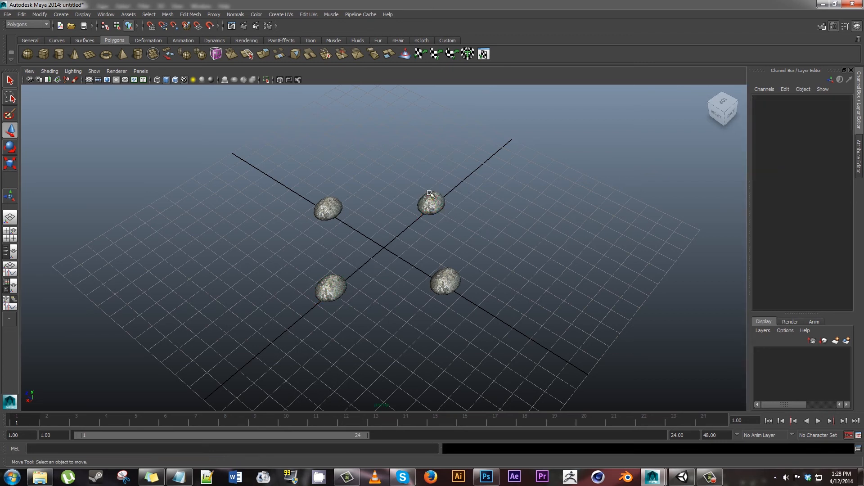
click(430, 205)
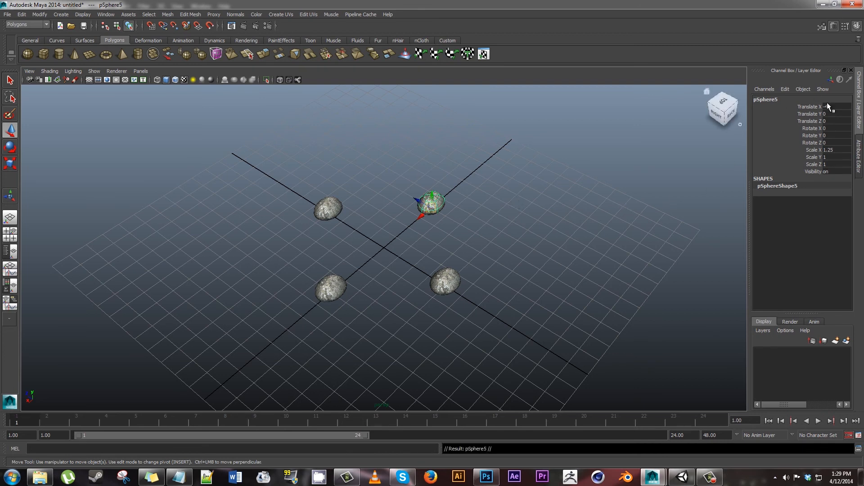
click(832, 106)
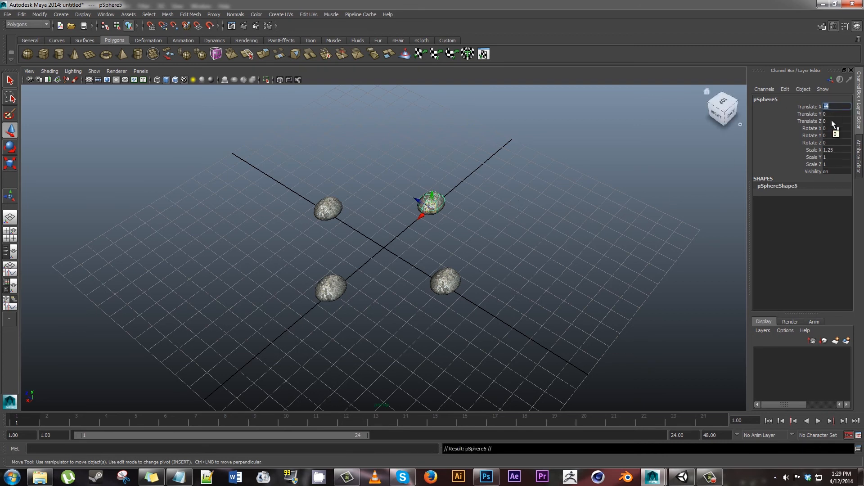
text(-2.5)
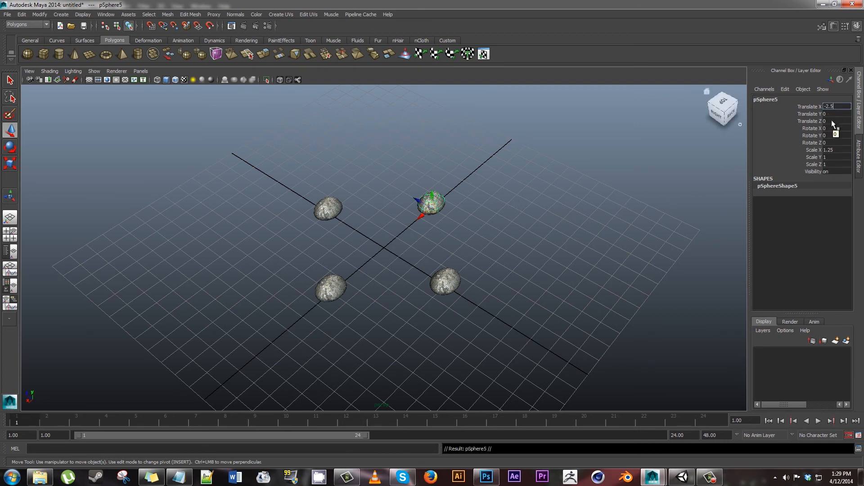
text(2.5)
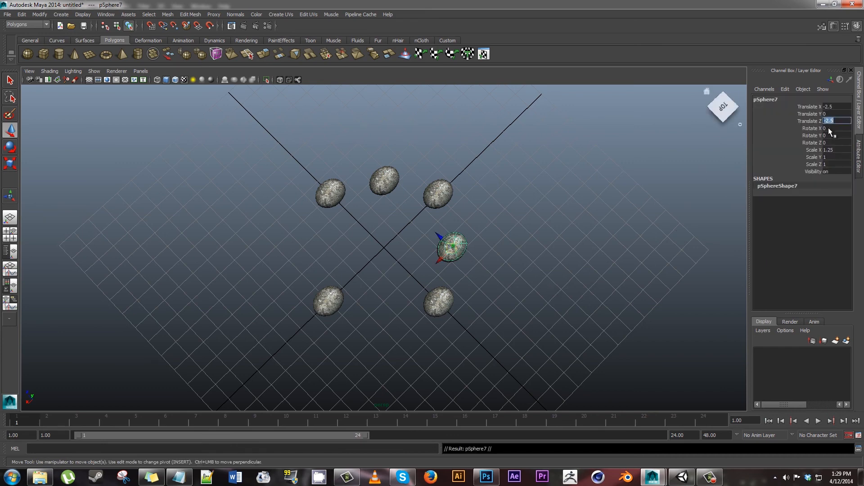
text(2.5)
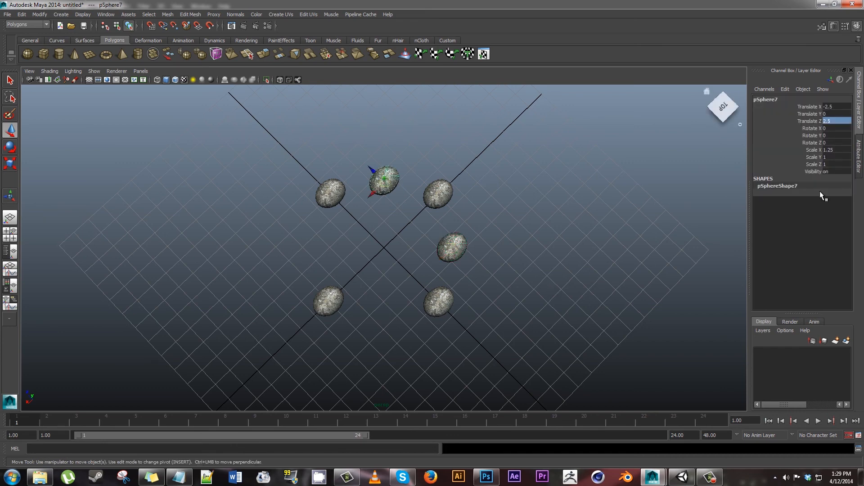
click(834, 106)
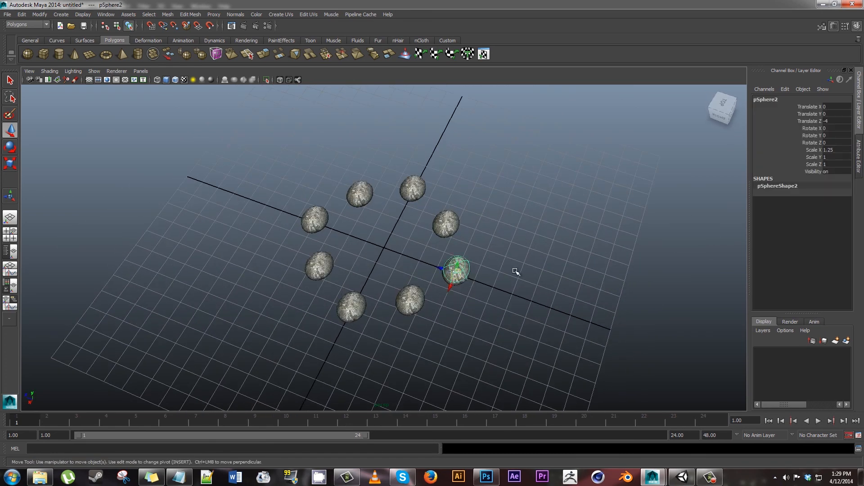
mouse_move(835, 139)
text(9)
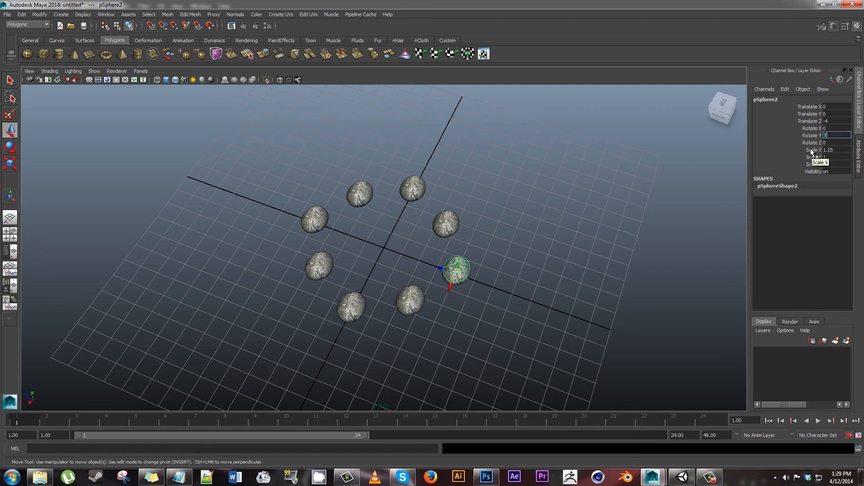
- Set the selected axis rock's Rotate Y to 20 so it follows the ring
click(454, 270)
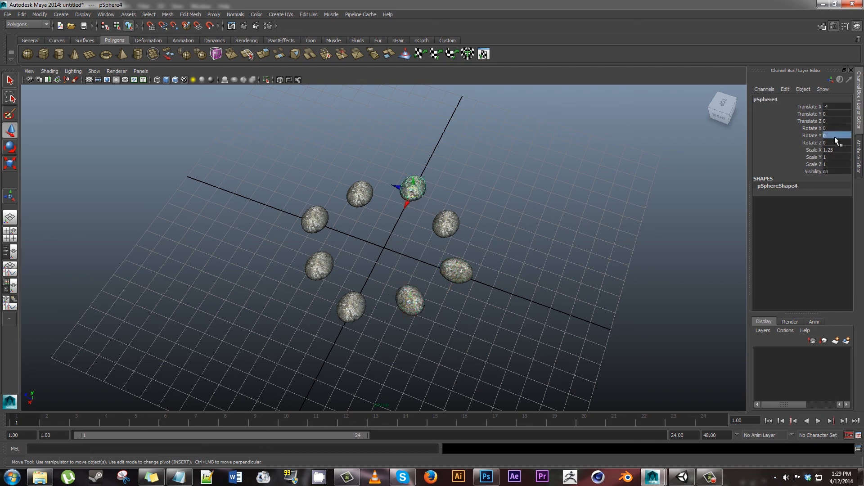
text(20)
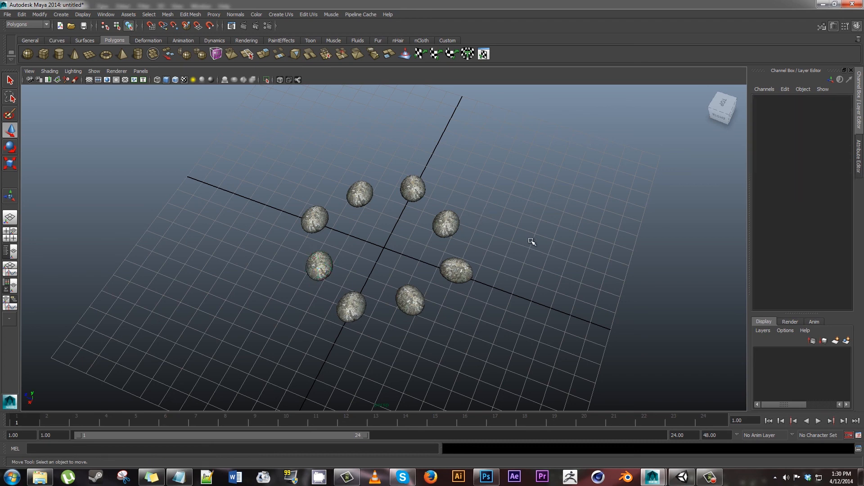
drag(532, 241, 538, 265)
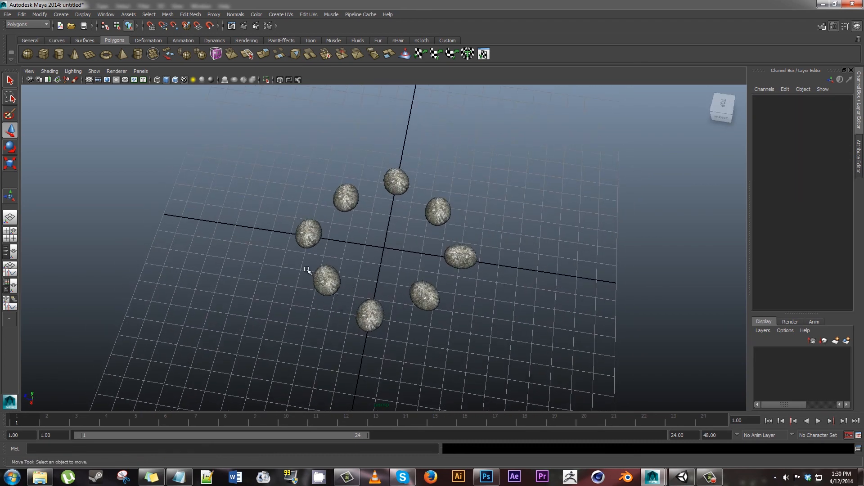
mouse_move(465, 230)
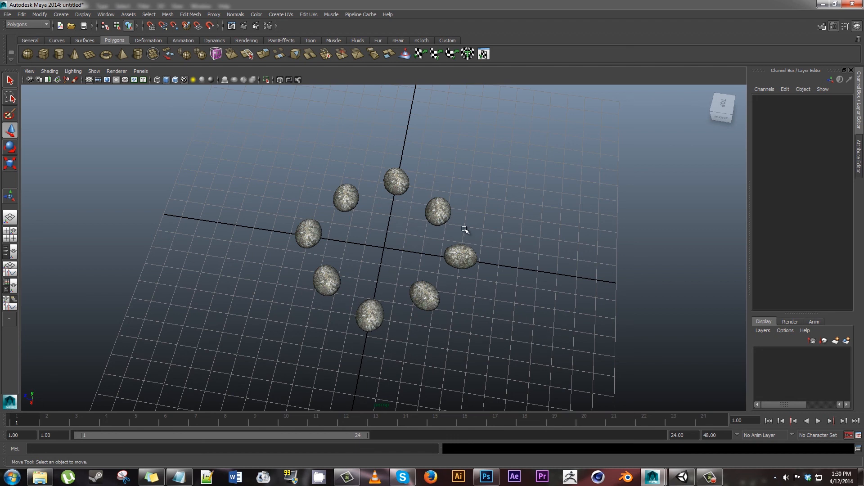
mouse_move(392, 248)
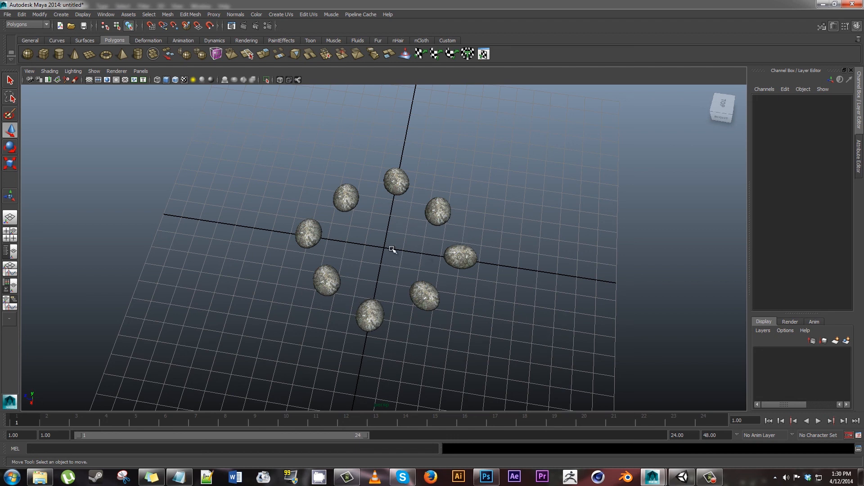